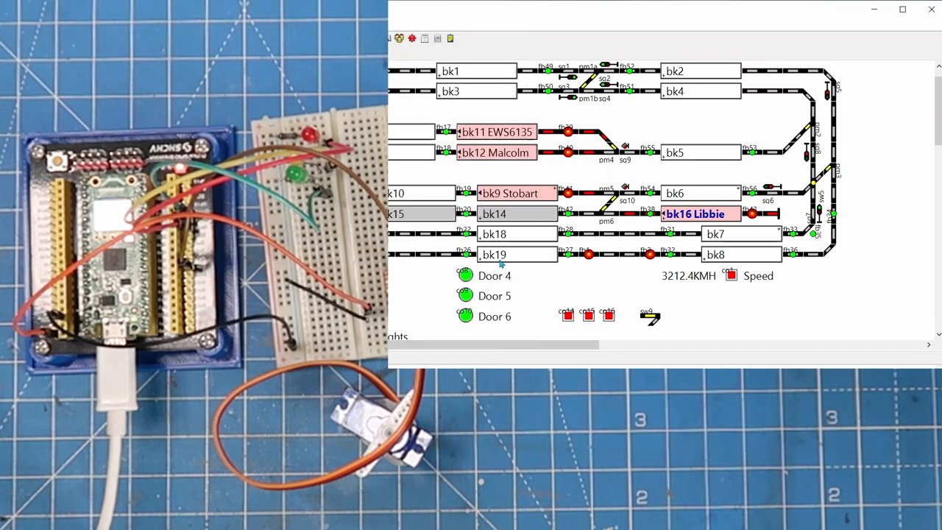
mouse_move(552, 320)
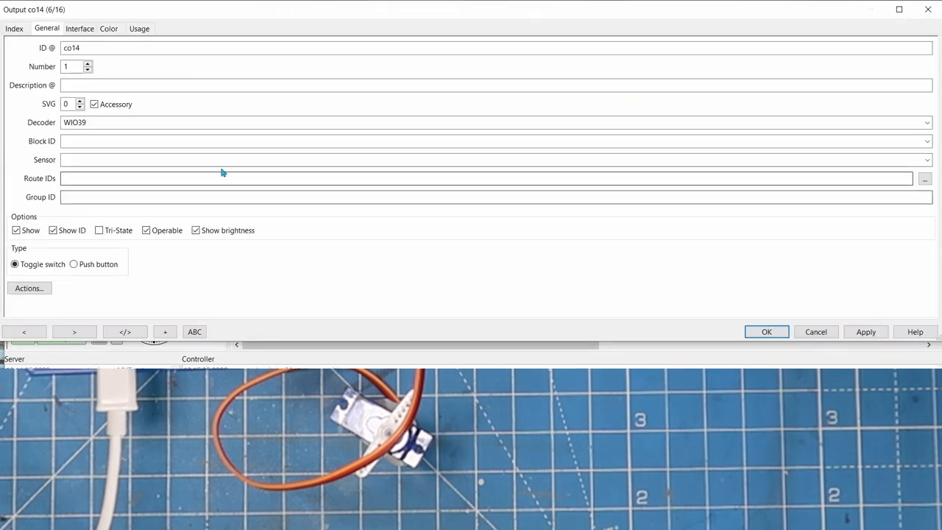
- Inspect co14's Interface tab: WIO node 39, address 1, port 0, LED type
left_click(90, 49)
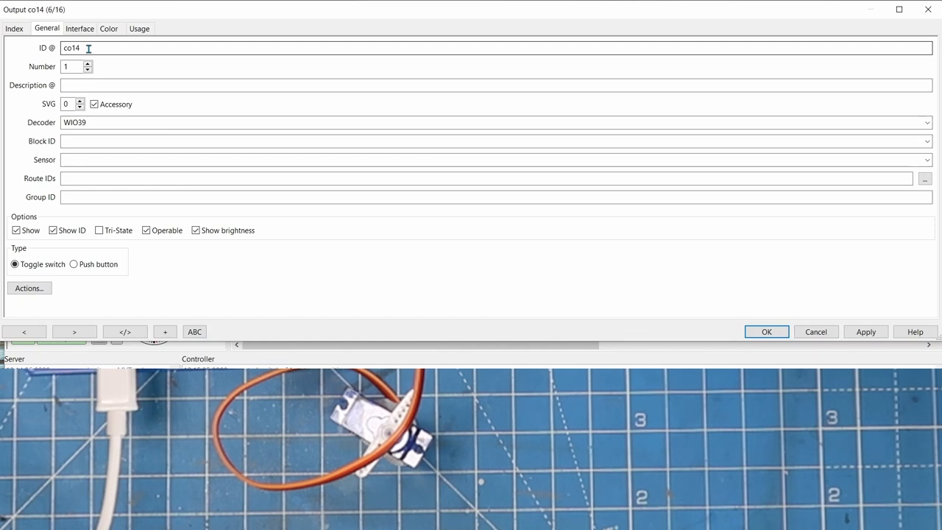
left_click(74, 67)
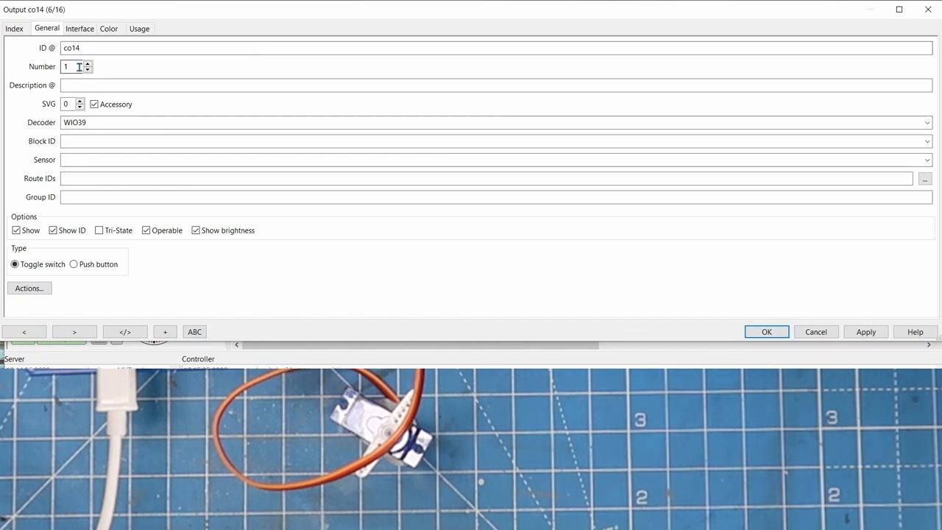
mouse_move(92, 124)
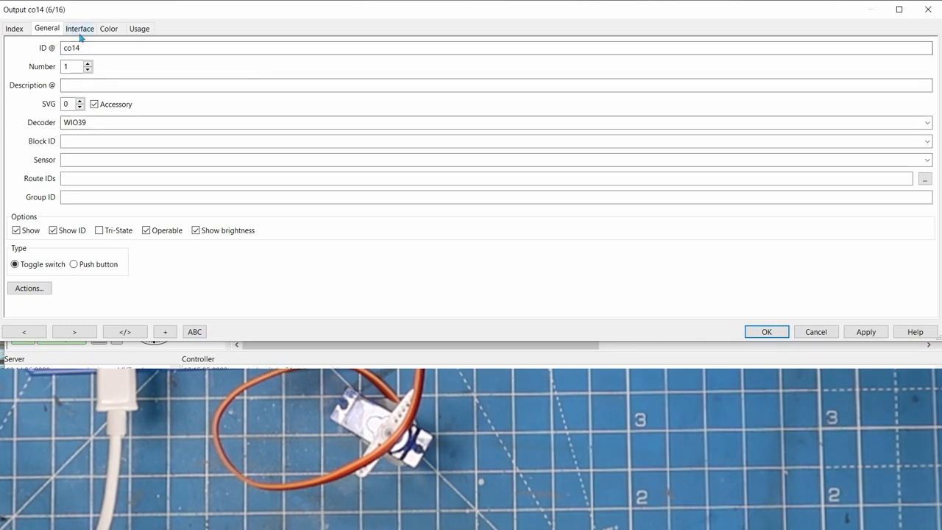
left_click(81, 29)
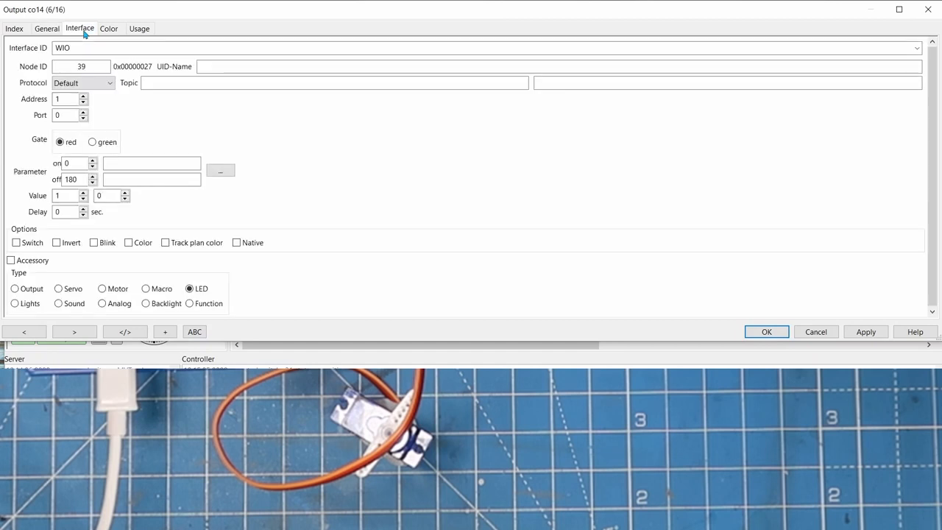
left_click(73, 49)
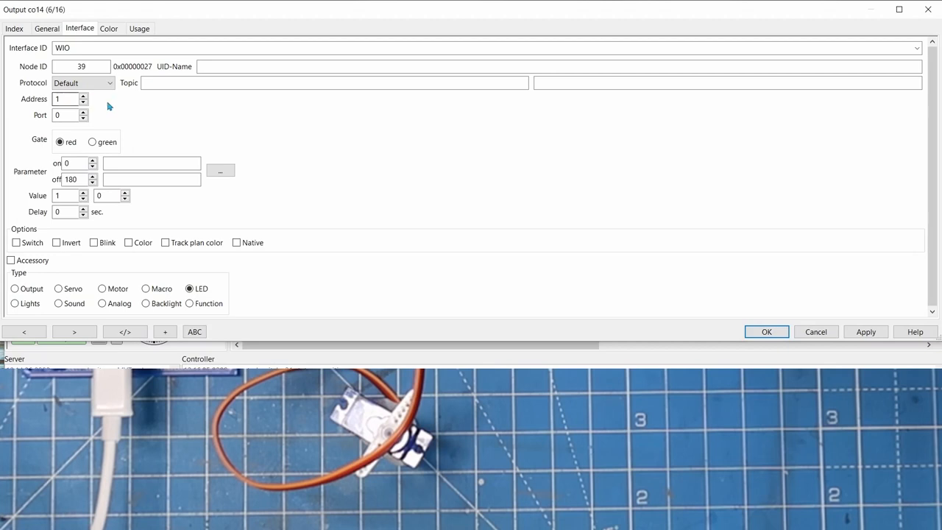
mouse_move(92, 133)
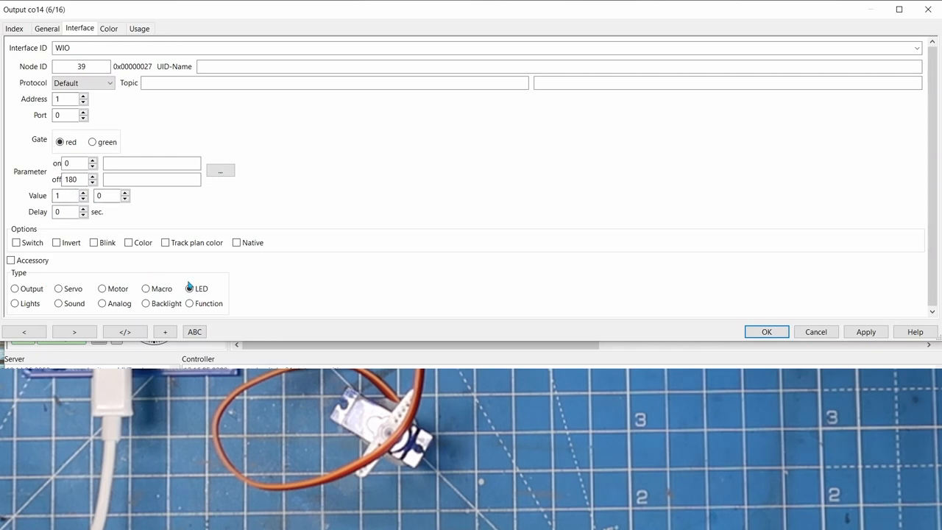
left_click(189, 289)
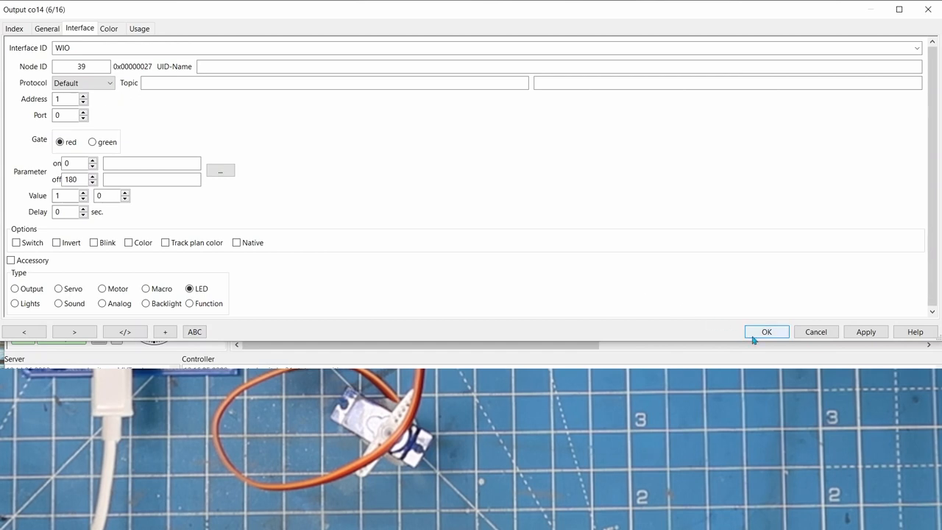
- Confirm the co14 output dialog with OK
left_click(767, 331)
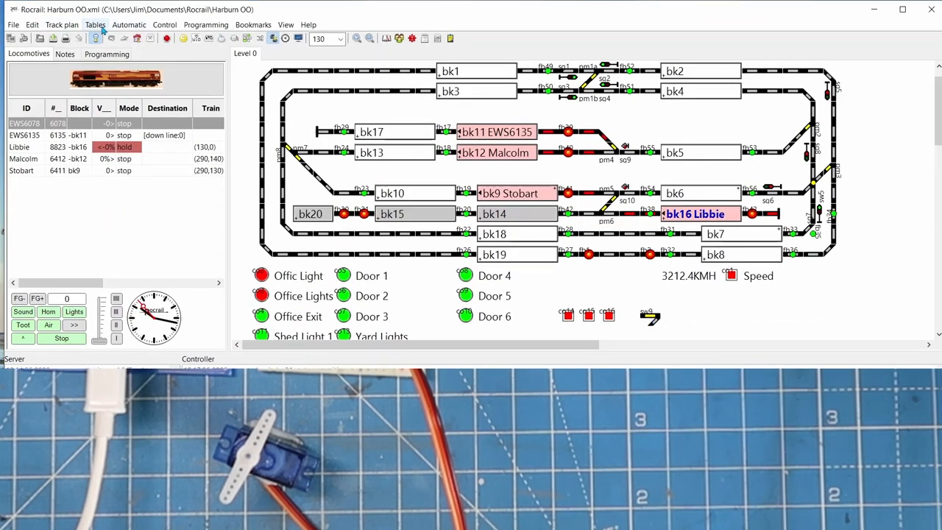
- Open Tables > Switches and select switch sw9 to show its settings
left_click(93, 24)
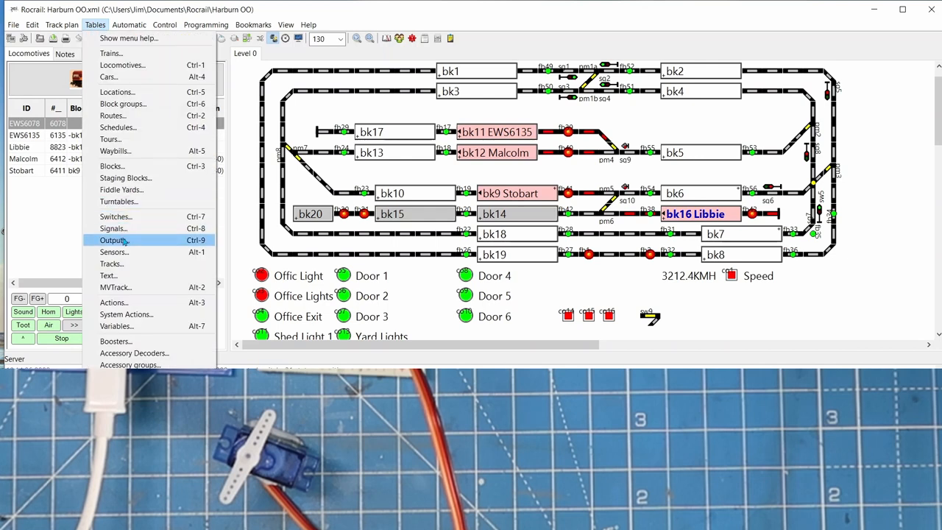
mouse_move(115, 229)
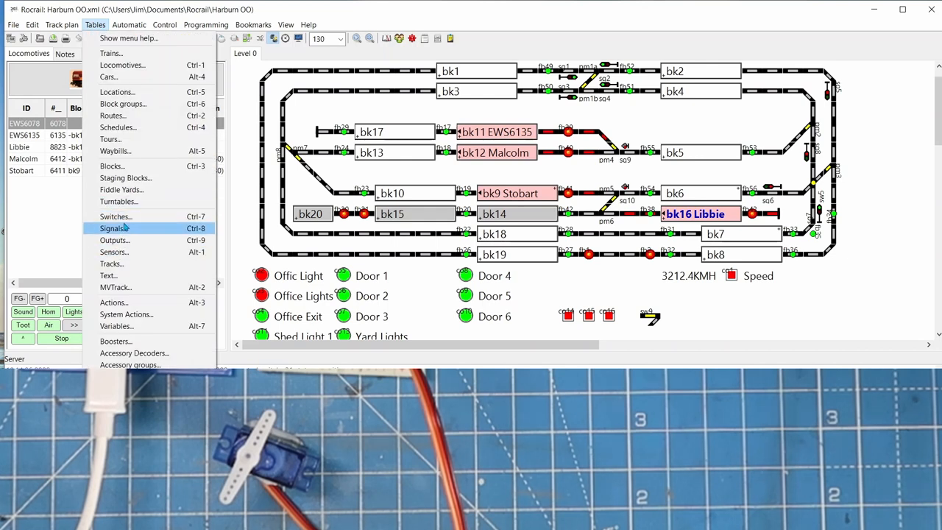
left_click(114, 228)
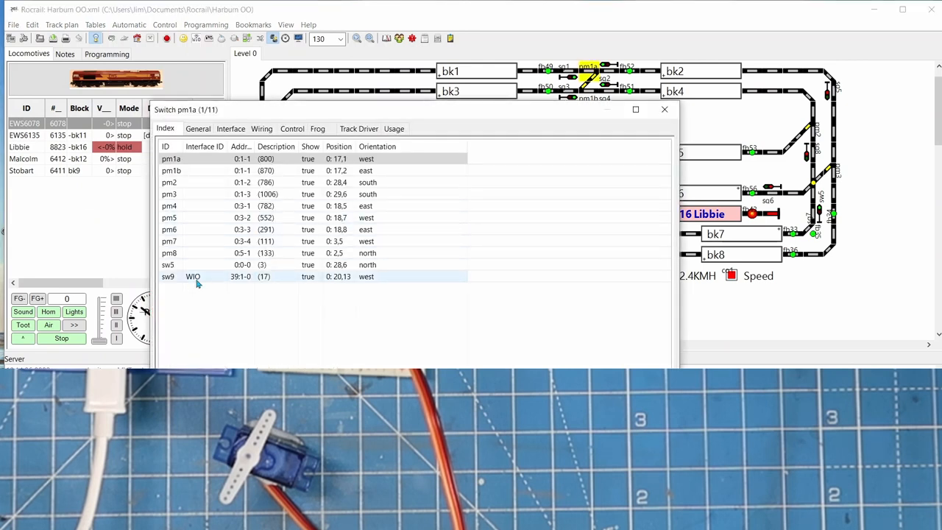
left_click(193, 276)
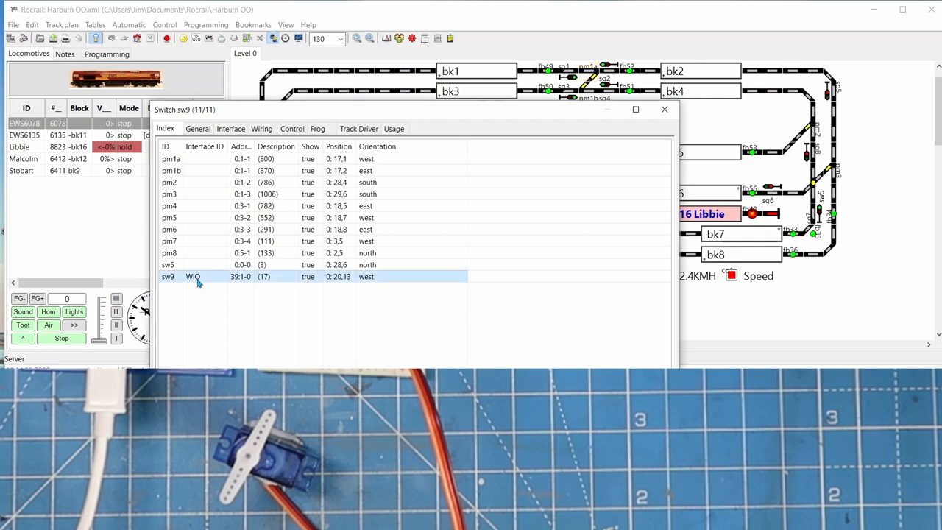
left_click(198, 128)
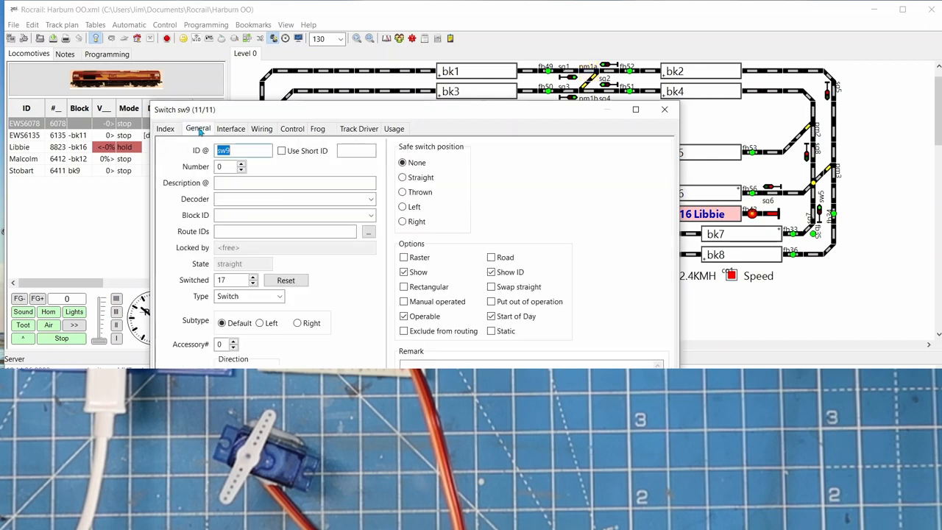
left_click(235, 151)
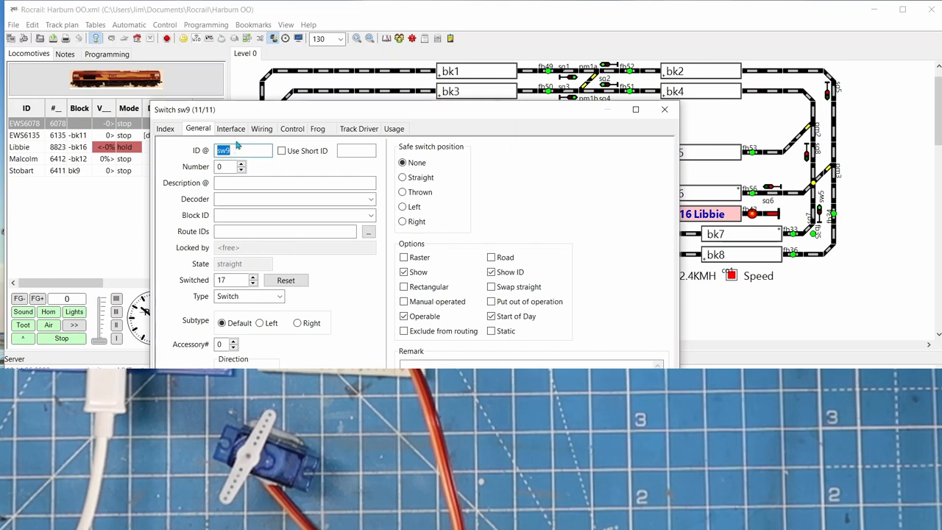
left_click(231, 128)
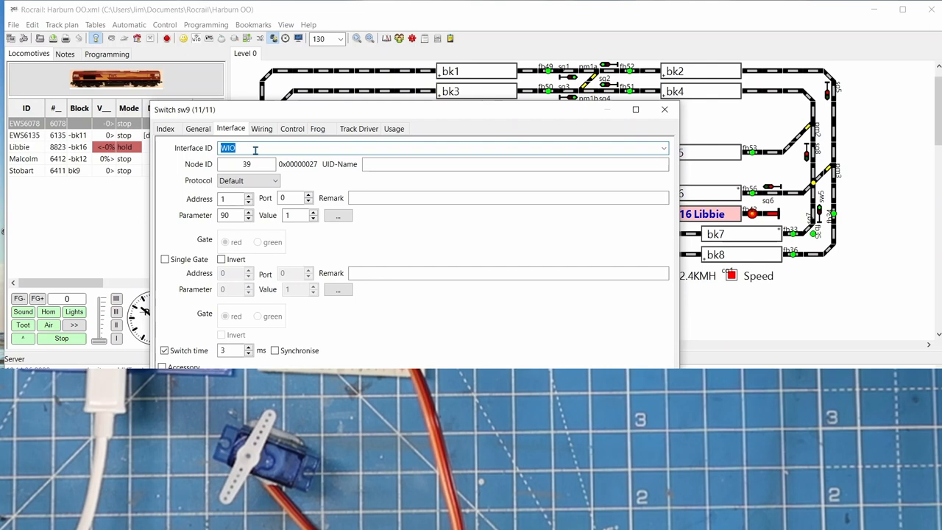
mouse_move(661, 144)
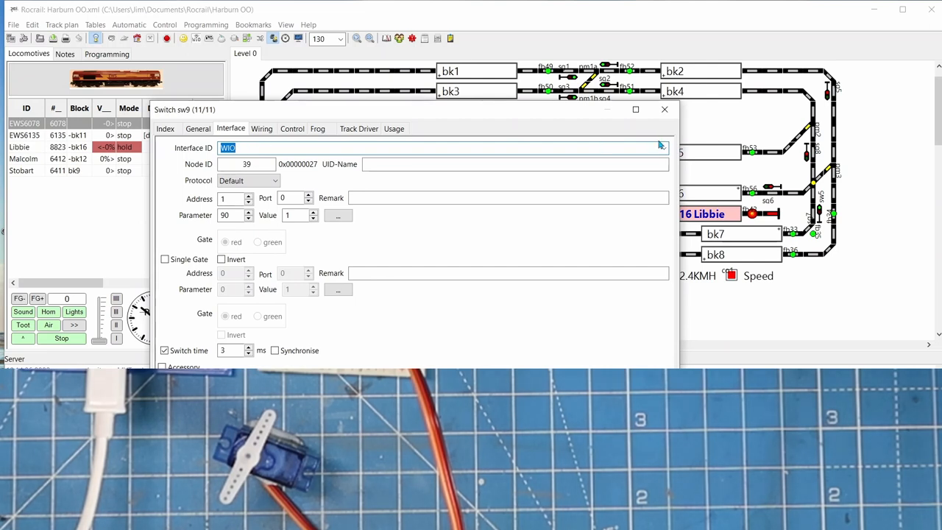
- Reveal sw9's servo output type with parameter 0
left_click(663, 148)
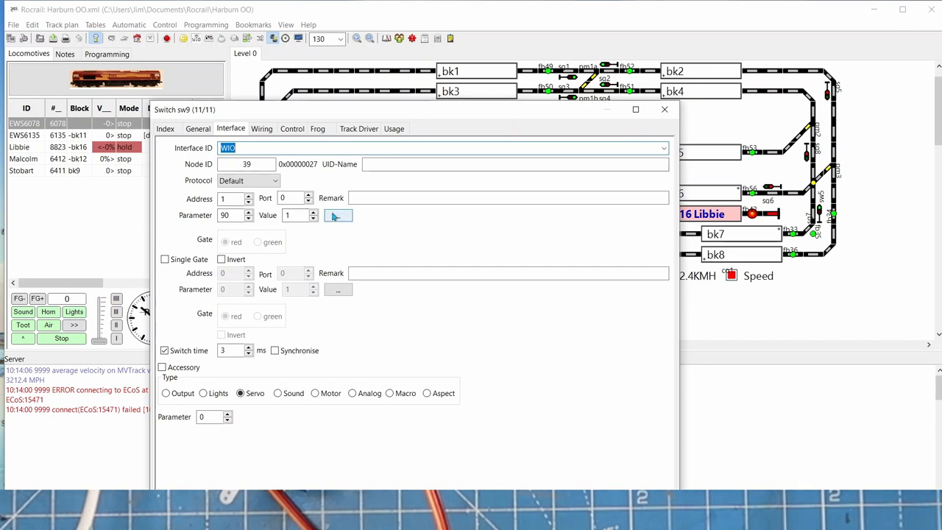
left_click(338, 215)
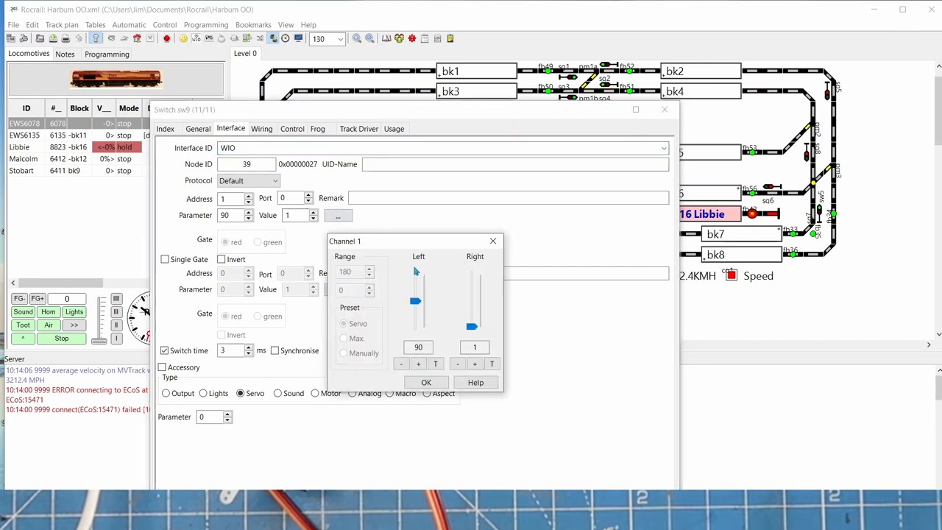
mouse_move(404, 280)
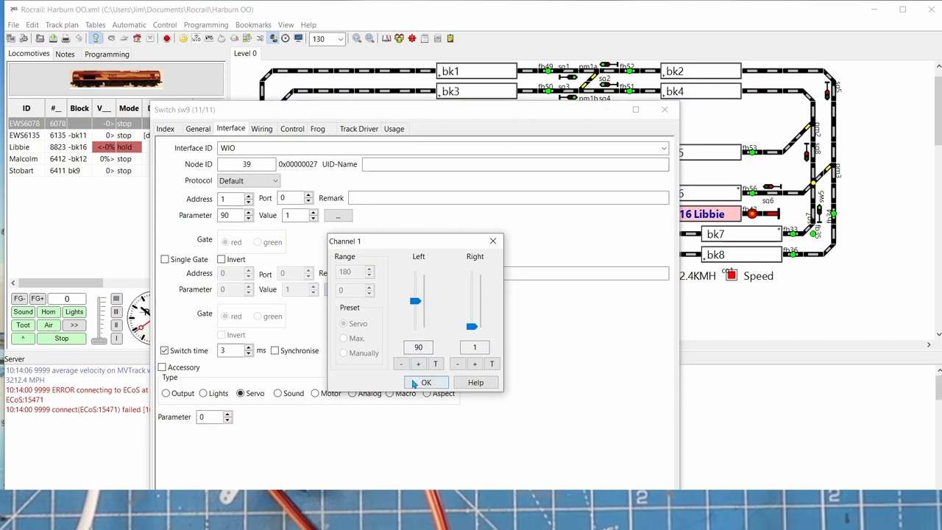
left_click(427, 382)
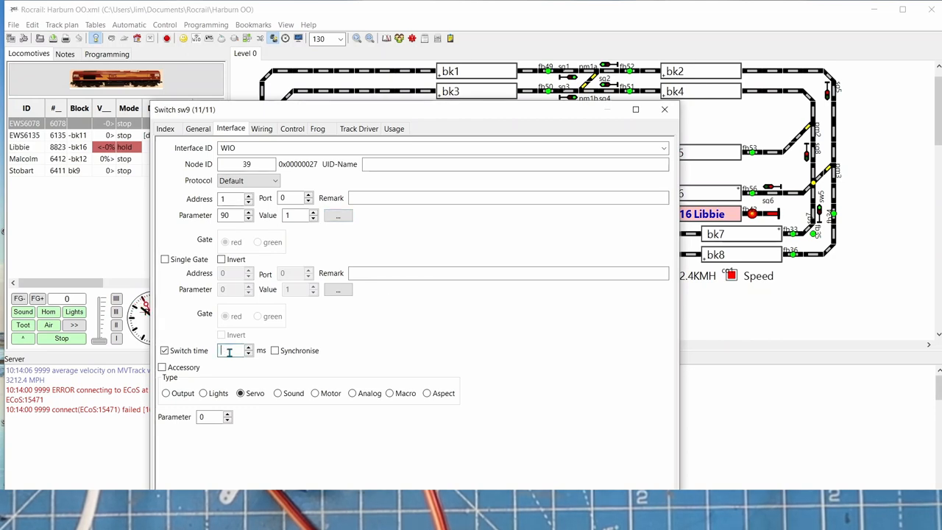
- Set sw9's switch time to 8 ms and reopen its properties to confirm it
type("8")
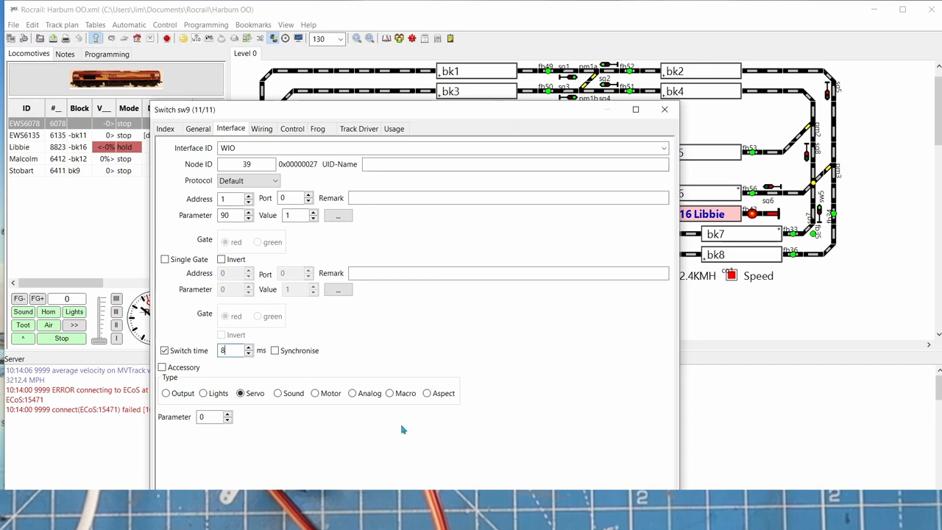
left_click(664, 109)
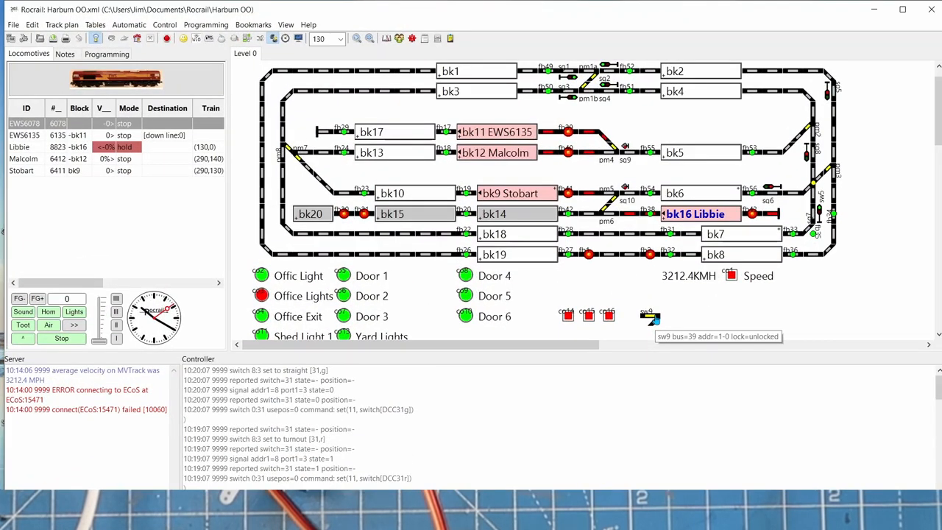
right_click(647, 318)
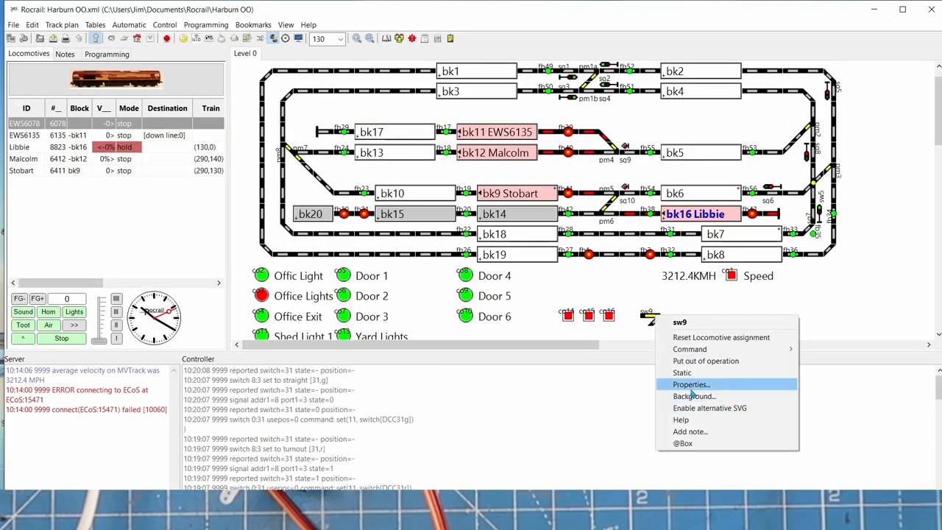
left_click(690, 384)
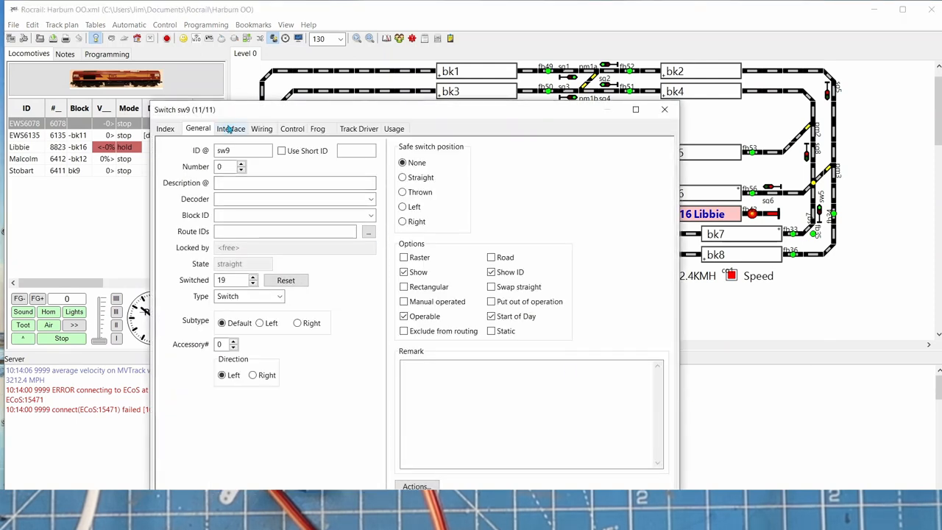
left_click(231, 129)
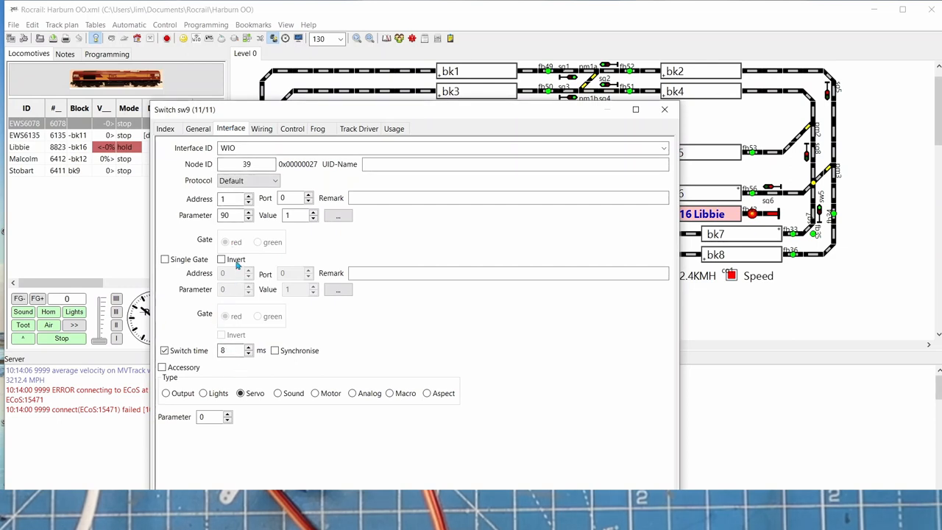
left_click(231, 199)
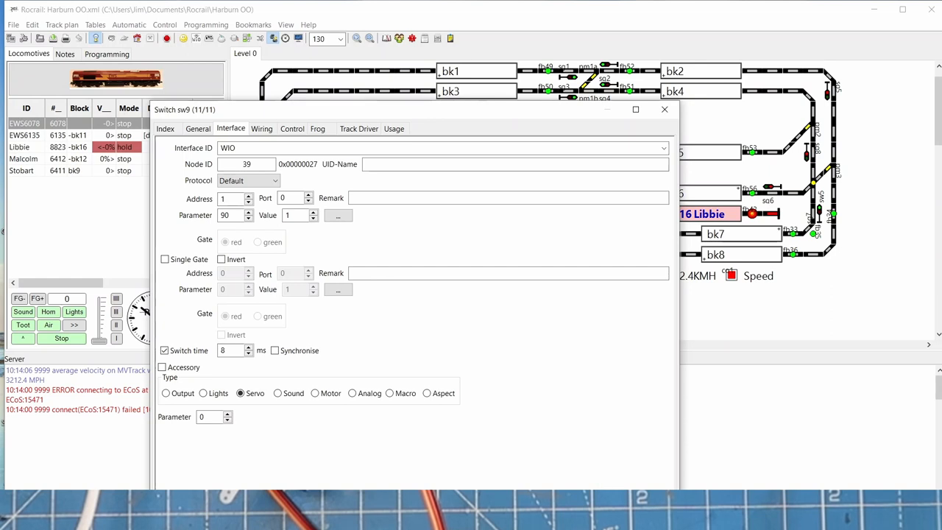
left_click(665, 109)
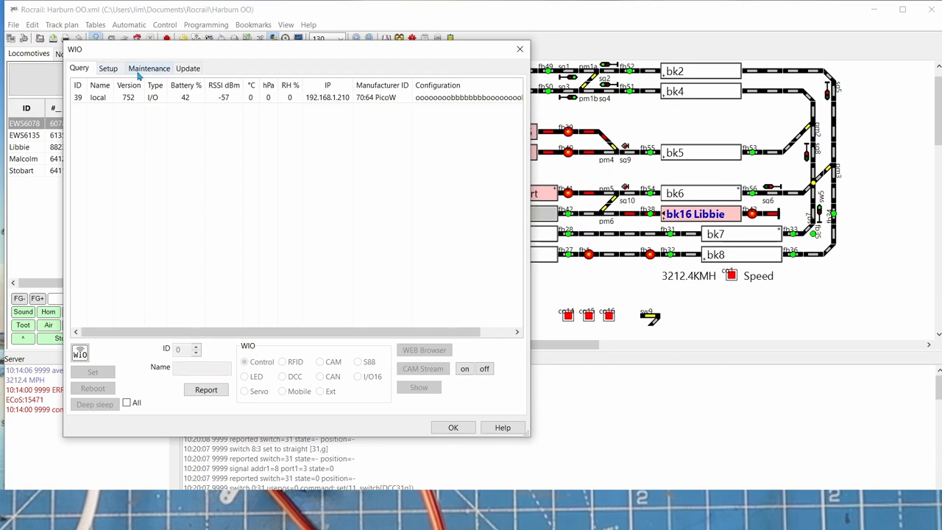
- Connect to WIO node 39 on COM9 and read firmware v752 and configuration
left_click(149, 68)
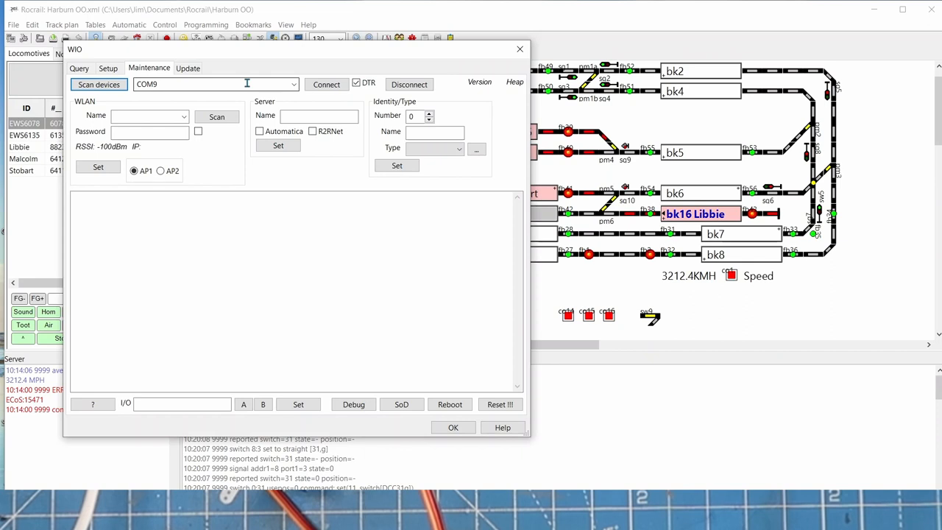
mouse_move(311, 90)
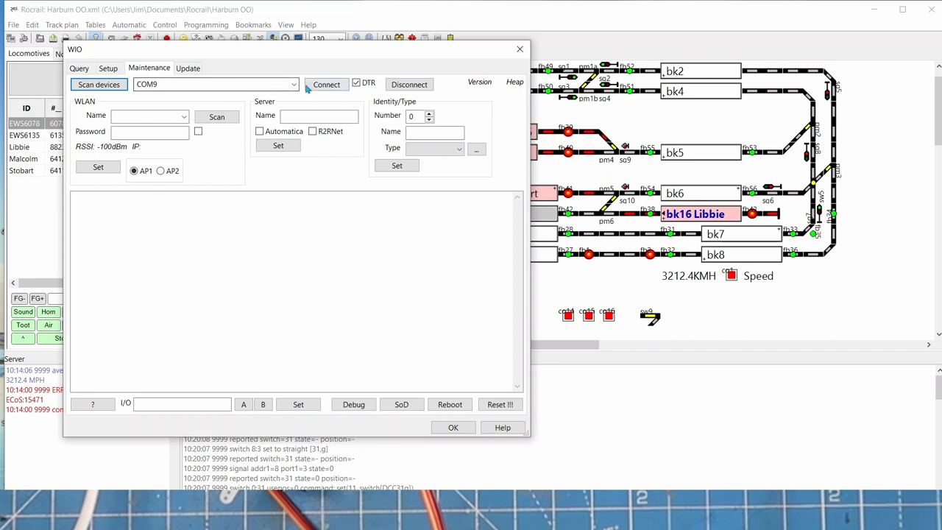
left_click(327, 84)
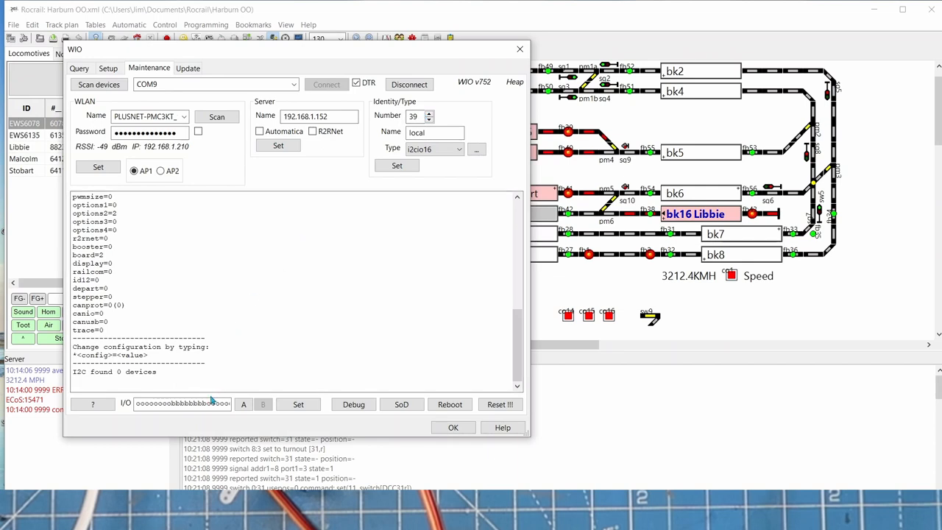
left_click(244, 404)
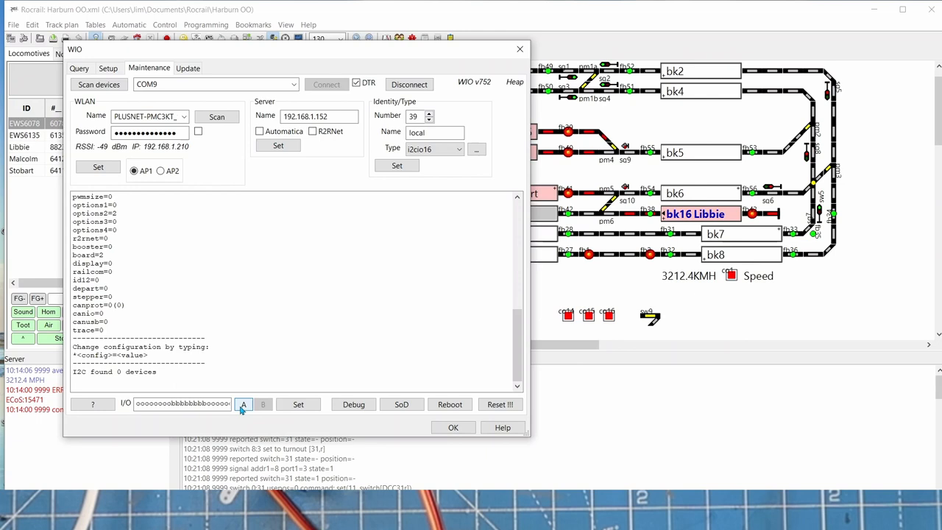
- Open the WIO 39 port setup listing ports 1–16
left_click(243, 404)
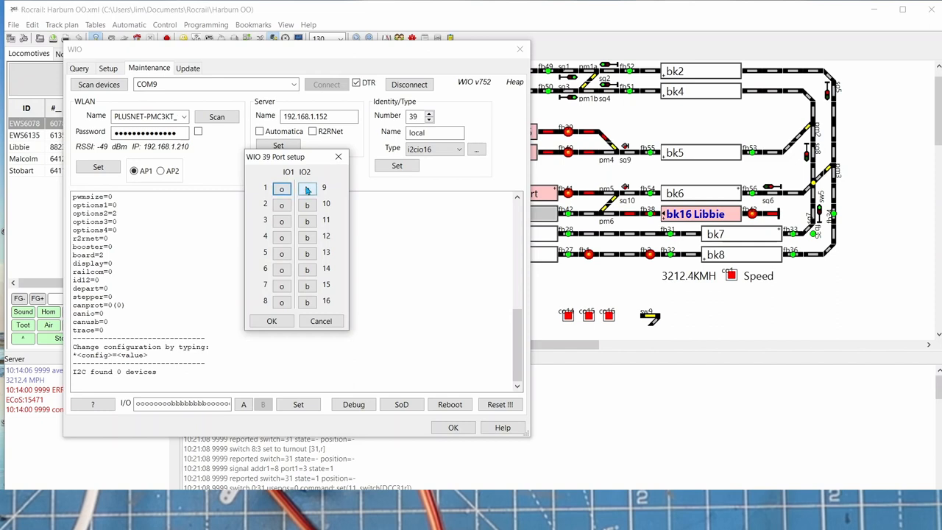
mouse_move(307, 237)
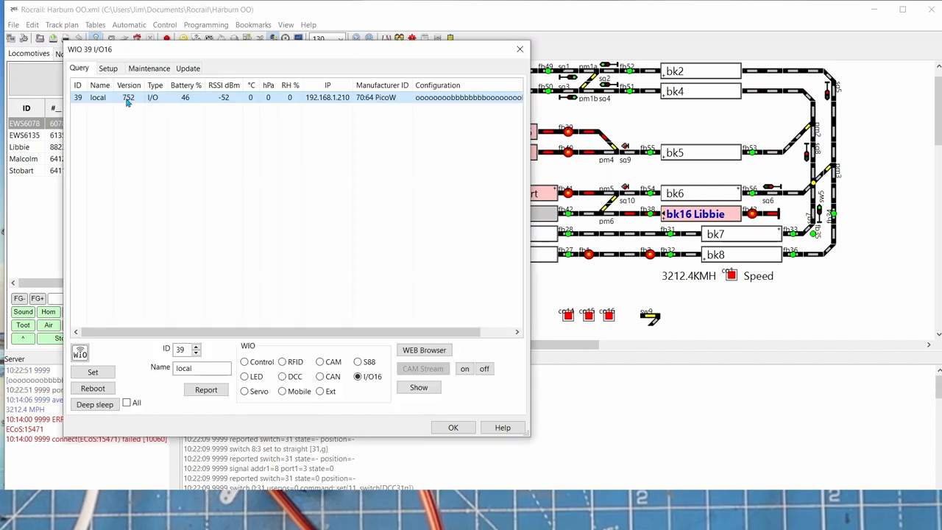
mouse_move(153, 147)
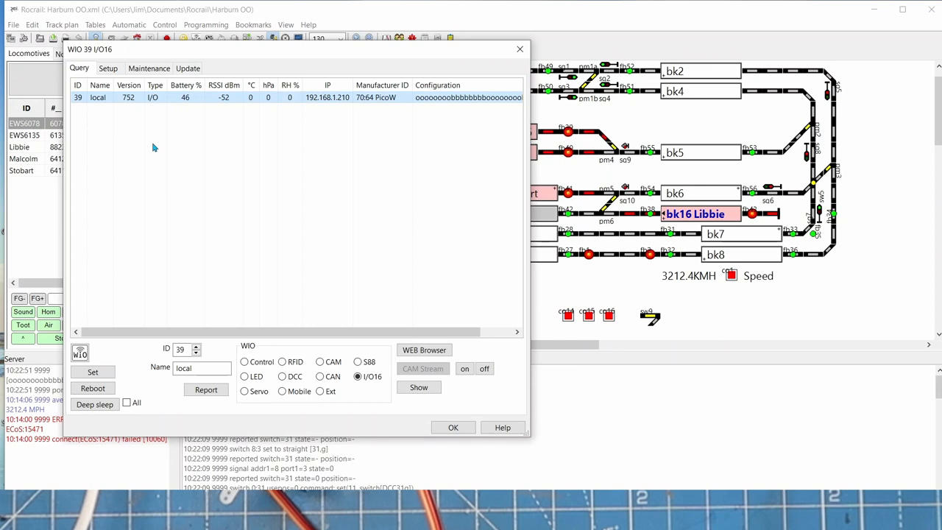
mouse_move(238, 198)
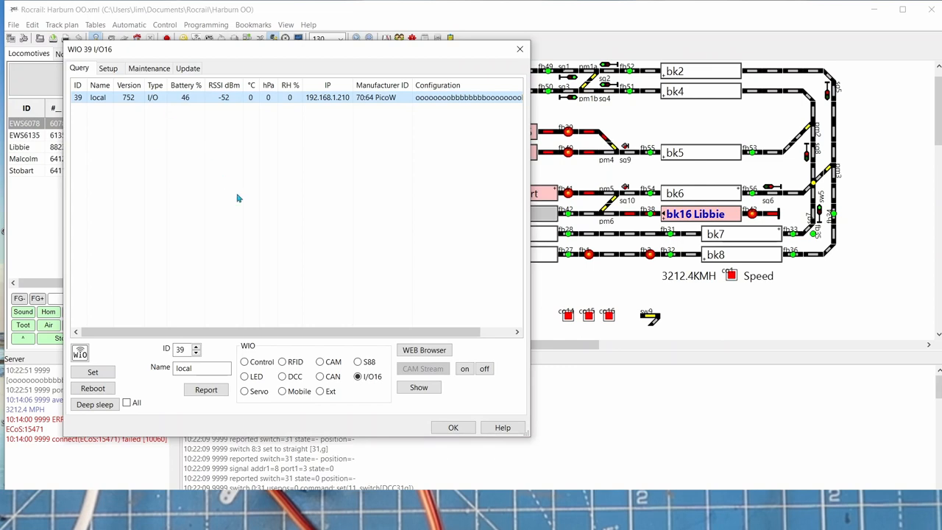
mouse_move(206, 99)
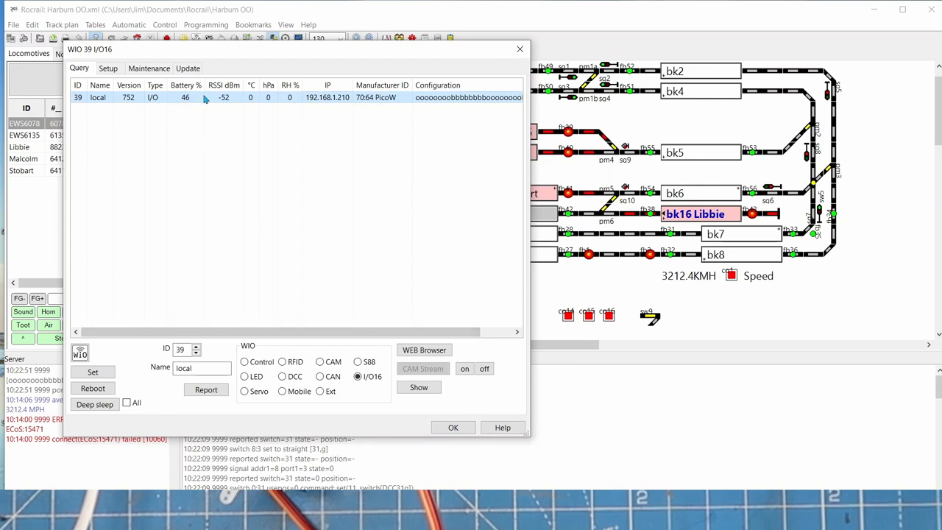
mouse_move(265, 282)
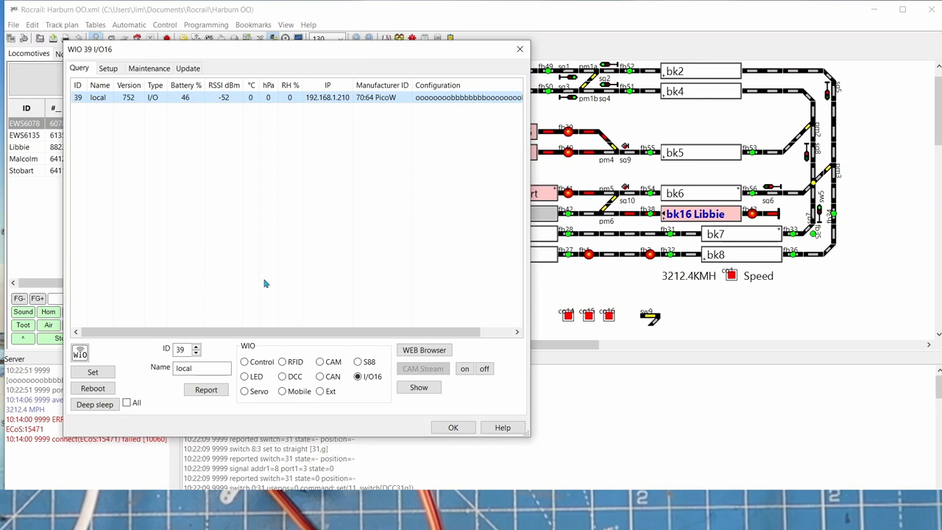
mouse_move(334, 236)
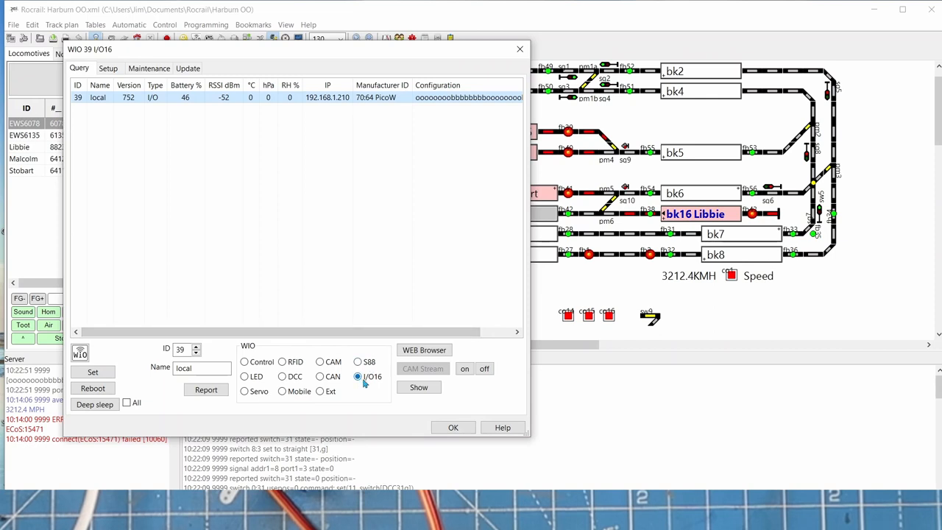
mouse_move(375, 384)
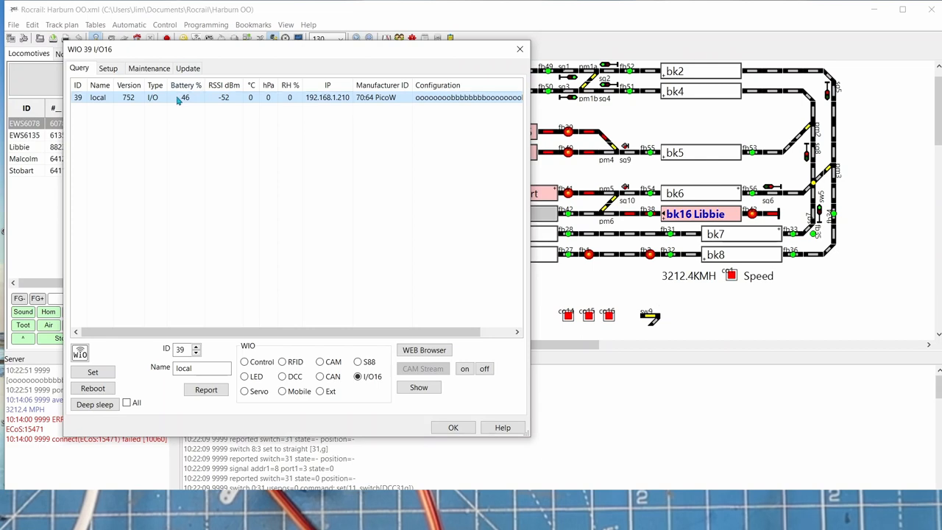
- Review WIO 39's Setup: outputs on ports 1–8, PicoW, 96×16 display, TCP
left_click(107, 68)
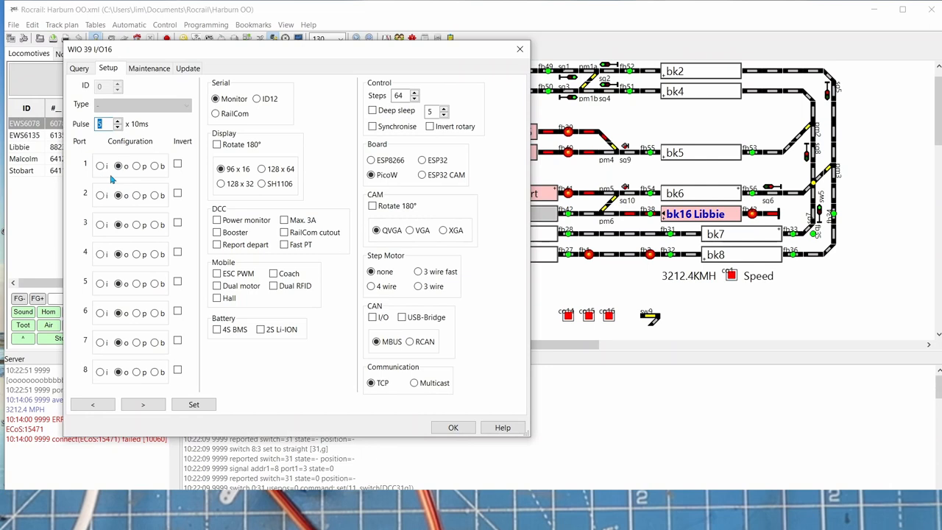
mouse_move(141, 176)
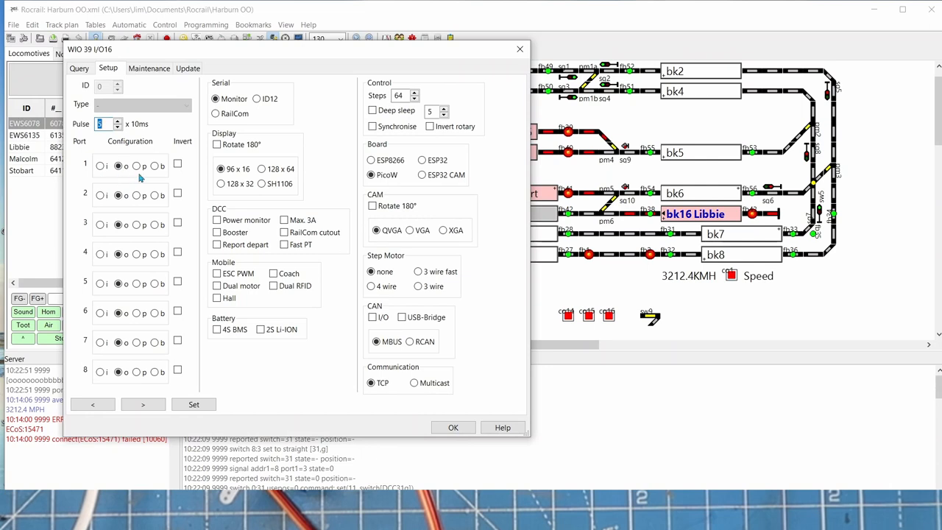
mouse_move(156, 176)
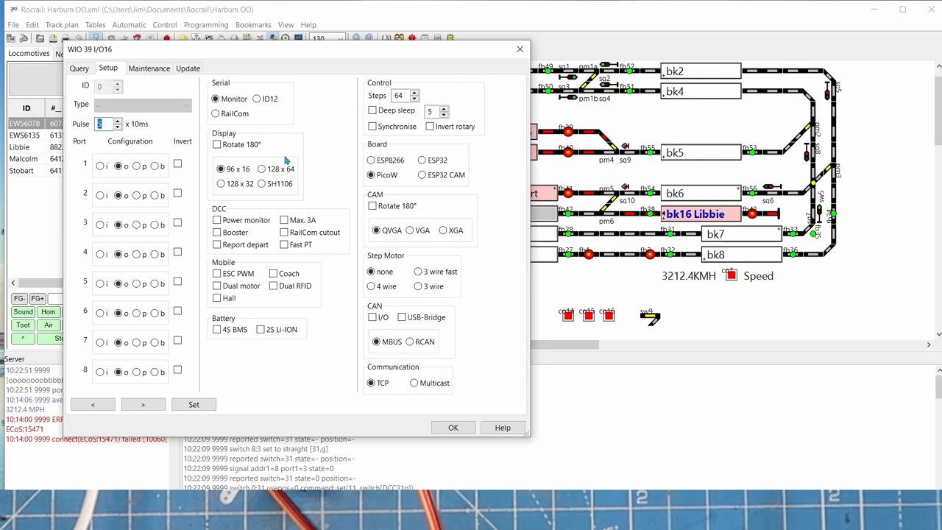
left_click(220, 169)
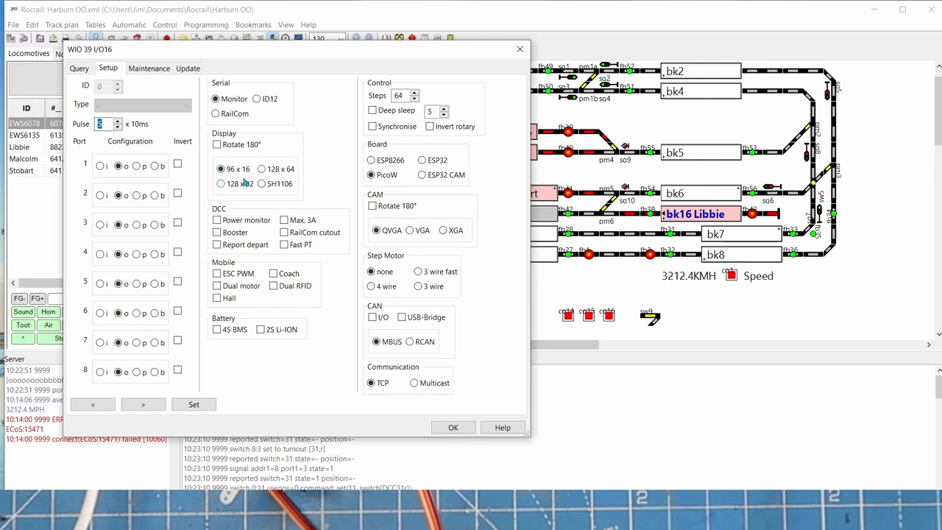
mouse_move(301, 166)
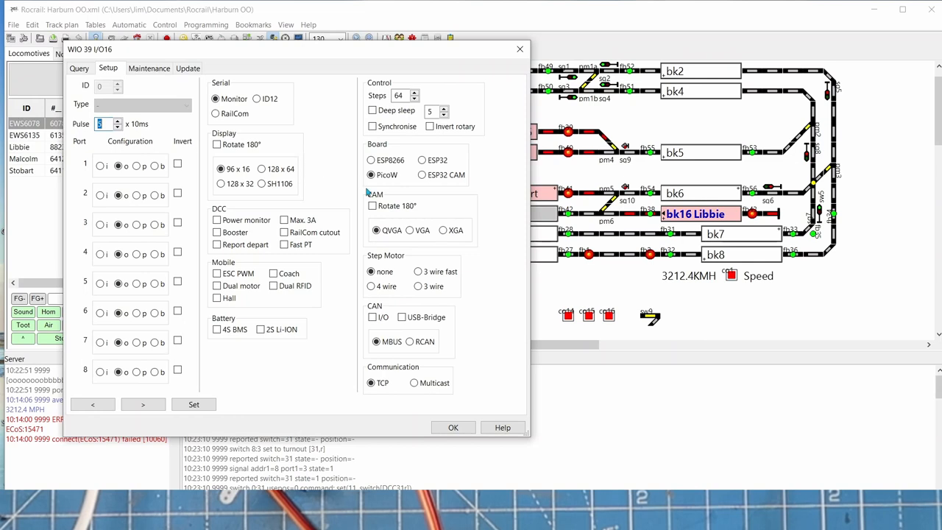
mouse_move(494, 229)
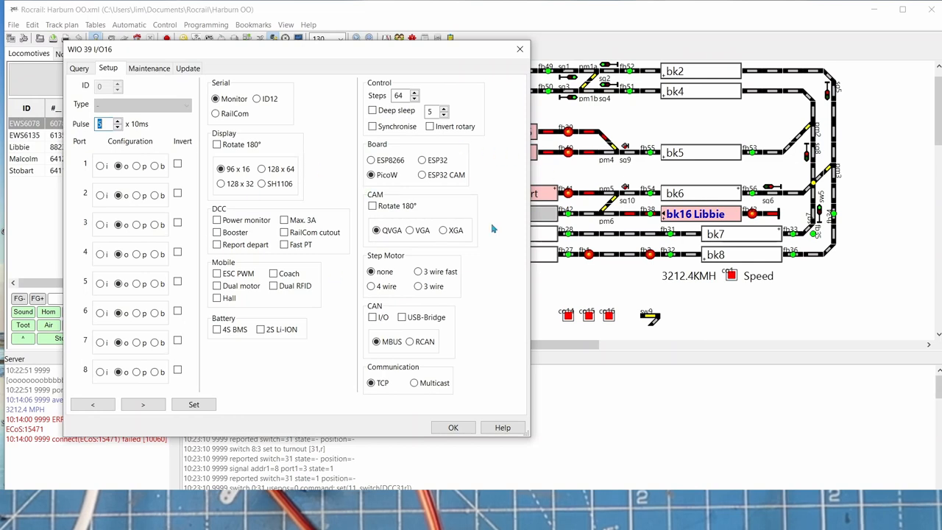
mouse_move(207, 88)
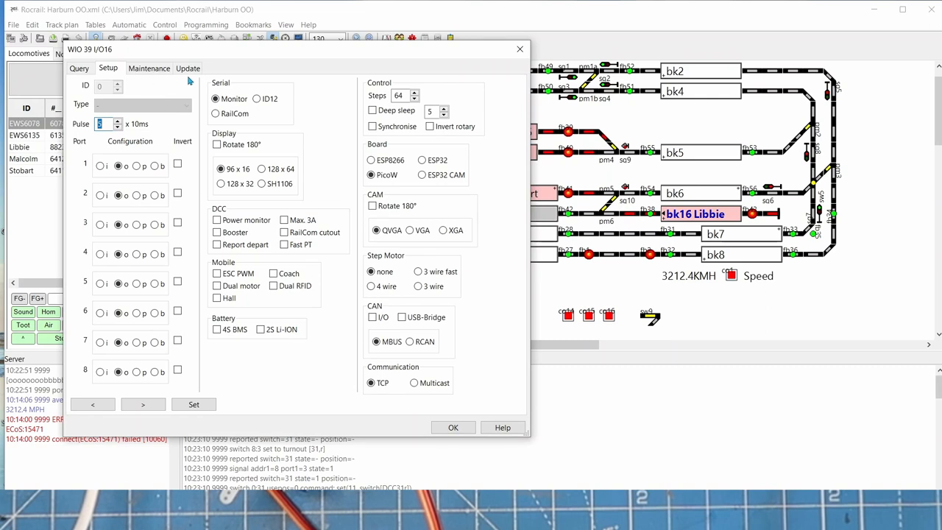
- Show WIO 39's Update tab with OTA address 192.168.1.210 port 2040
left_click(187, 67)
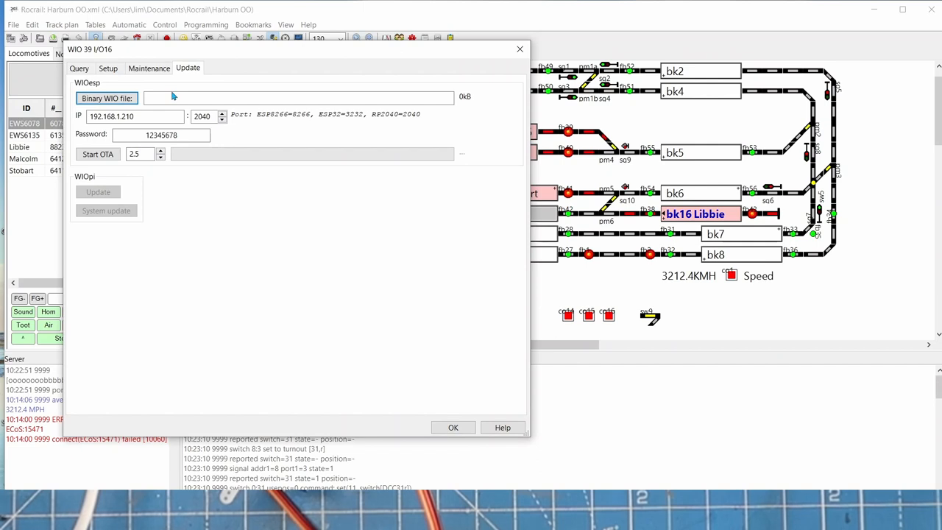
mouse_move(356, 77)
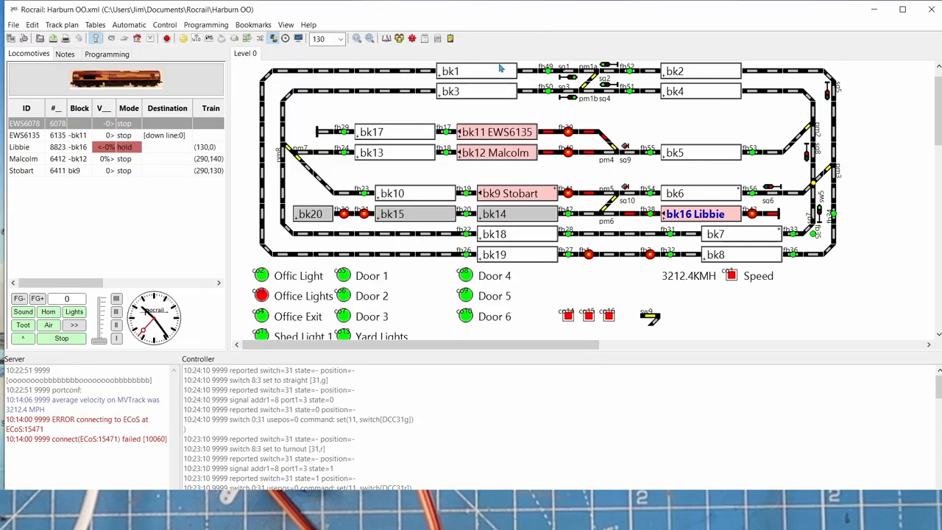
mouse_move(653, 15)
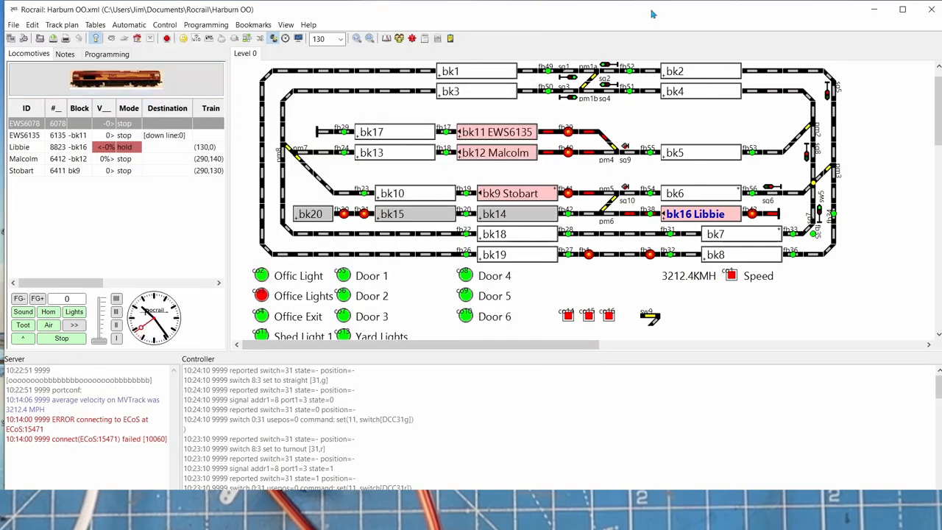
- Follow the 'WIOpico 16 I/O' link from the WIO First Steps wiki page
left_click(307, 24)
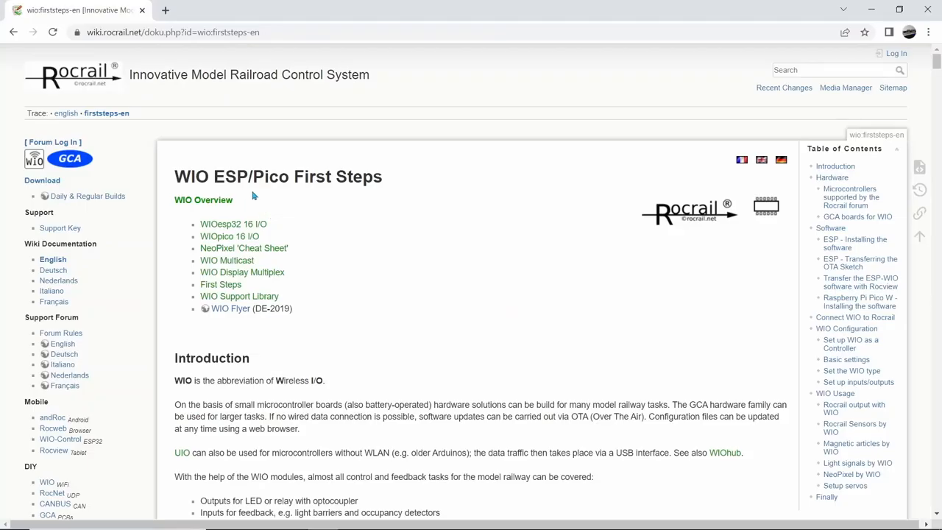
mouse_move(263, 211)
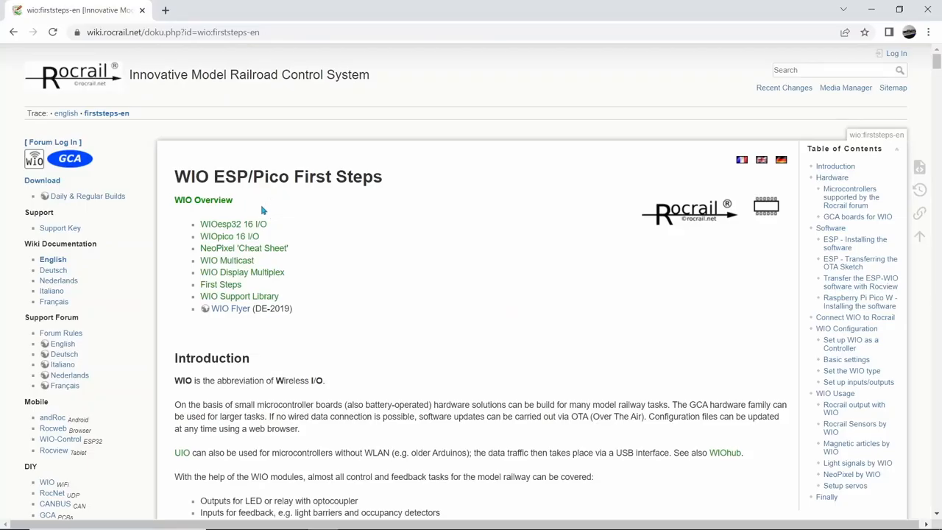
mouse_move(239, 241)
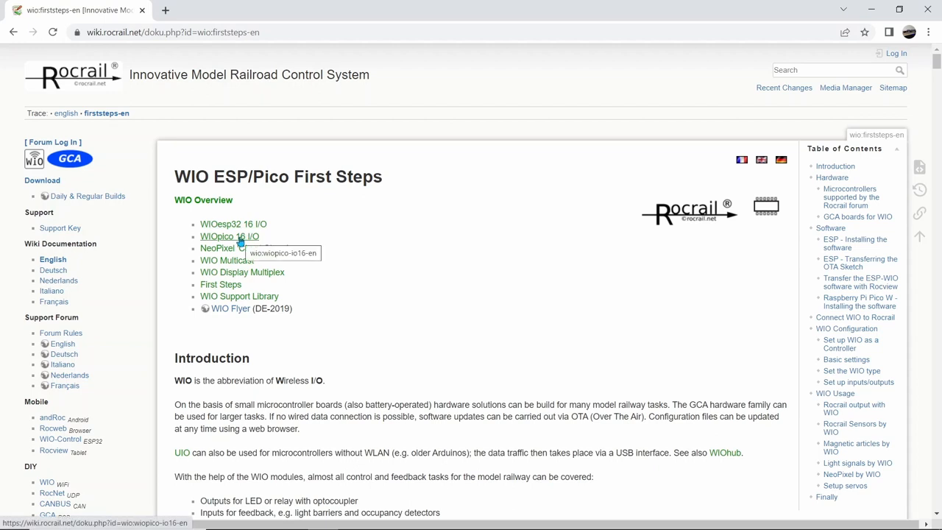
left_click(229, 237)
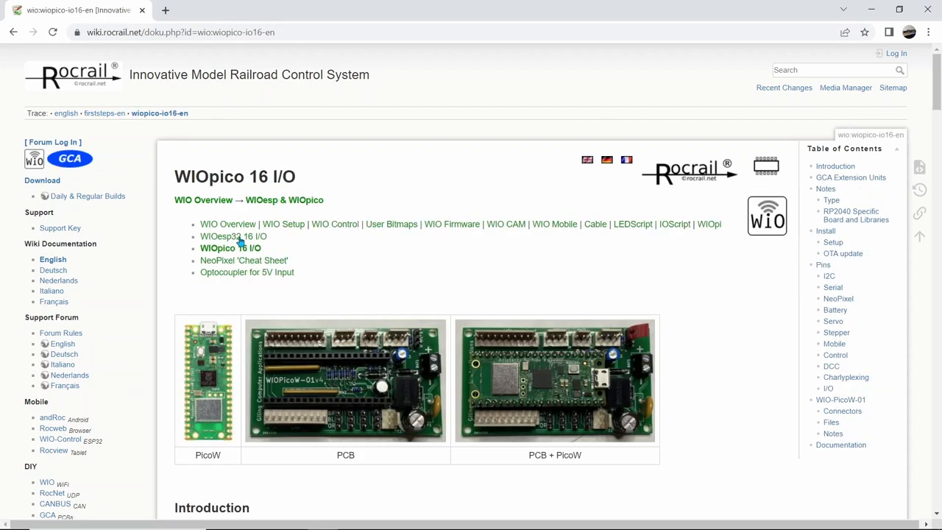
mouse_move(345, 390)
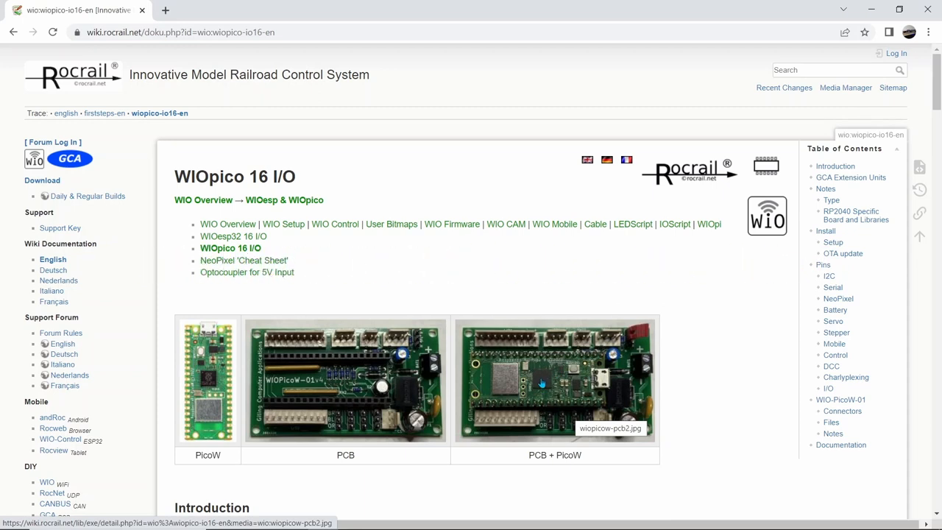
mouse_move(363, 335)
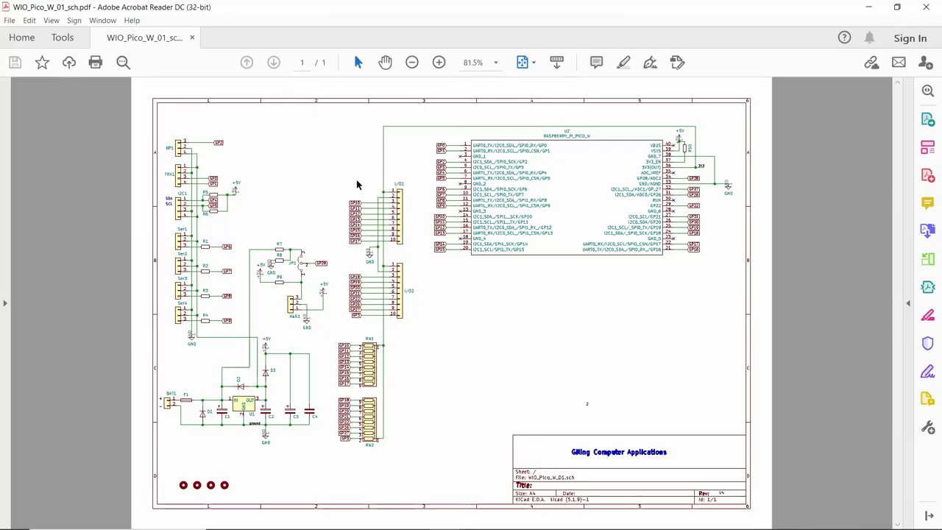
mouse_move(372, 165)
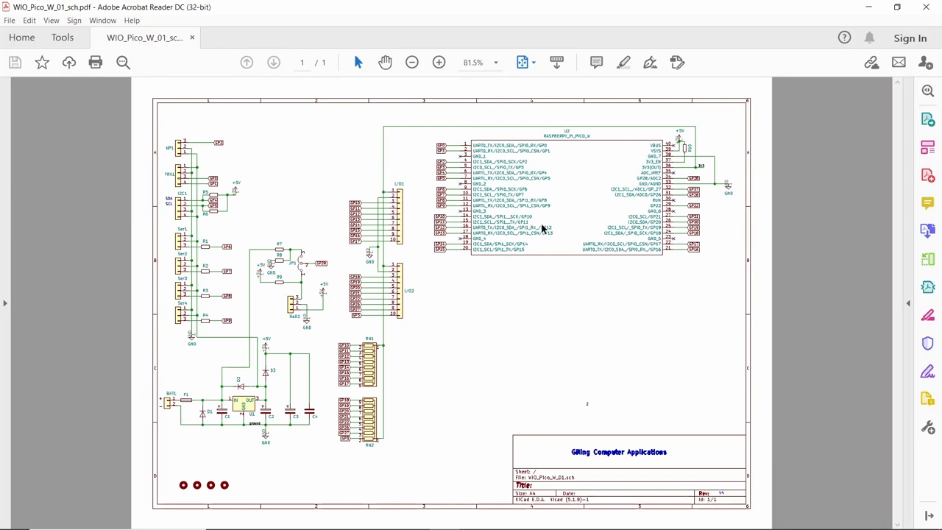
mouse_move(561, 196)
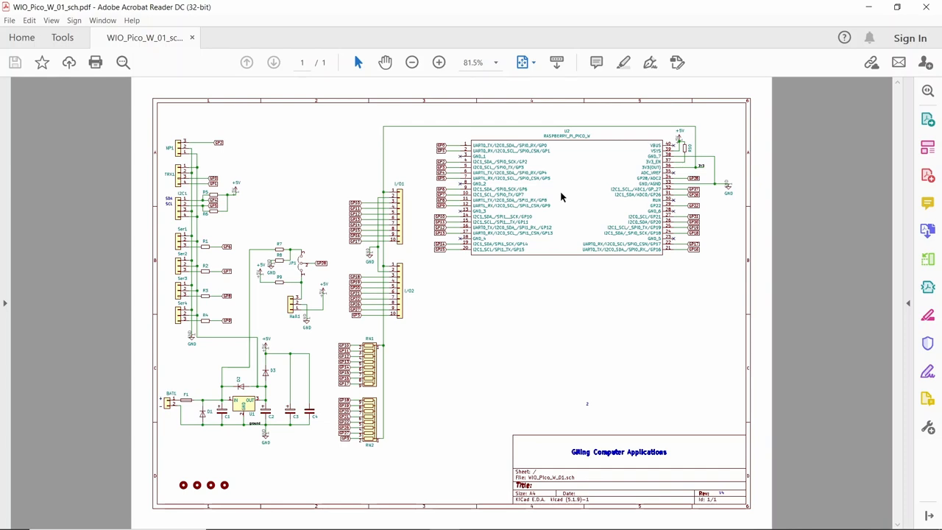
mouse_move(405, 193)
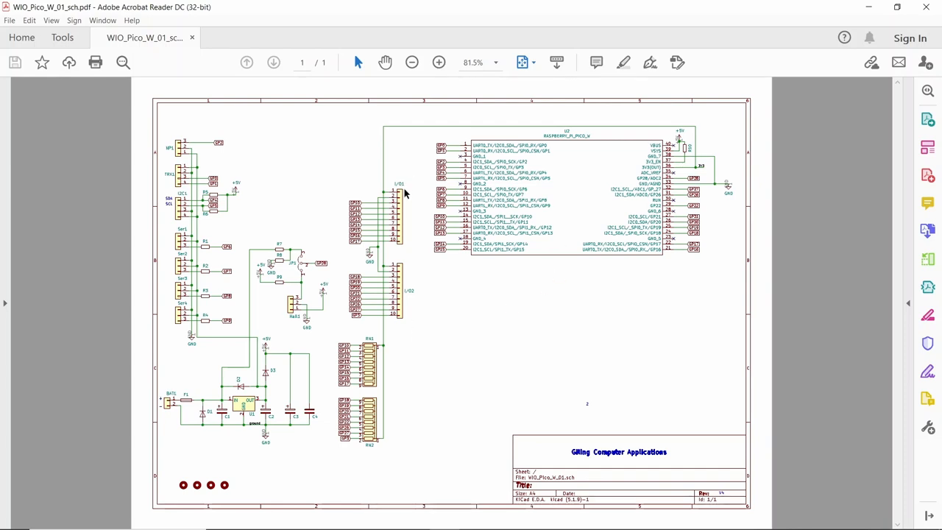
mouse_move(384, 204)
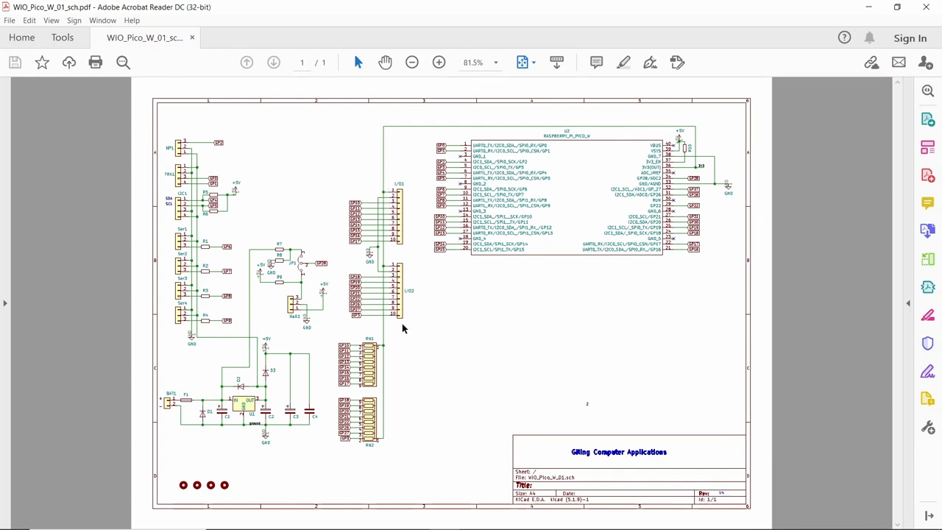
mouse_move(370, 320)
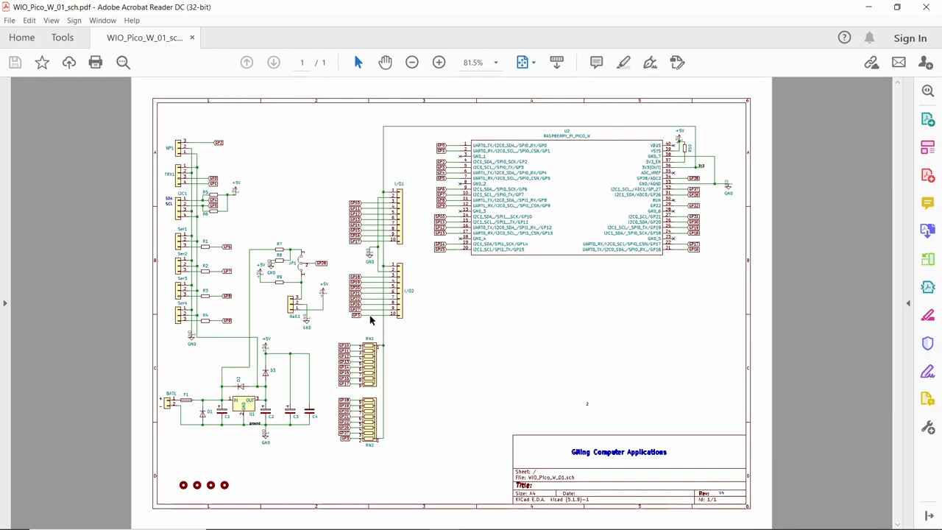
mouse_move(388, 320)
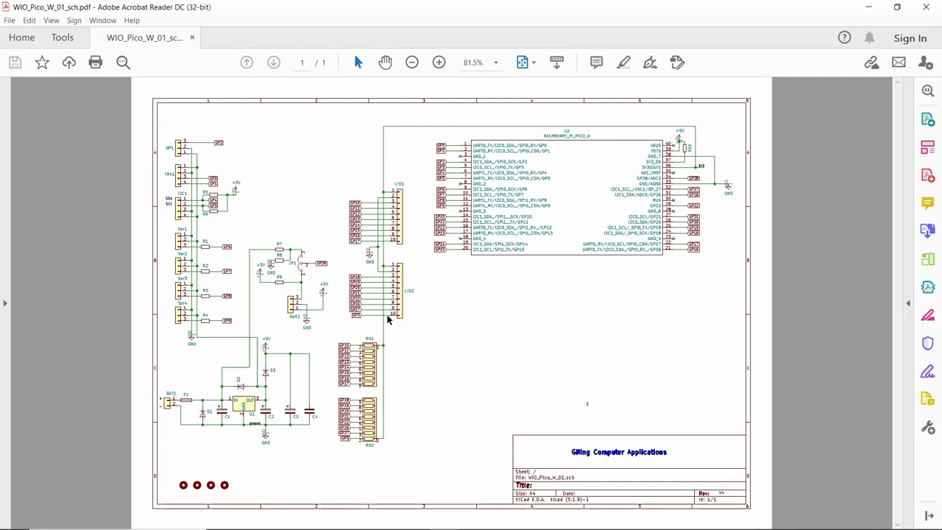
mouse_move(387, 112)
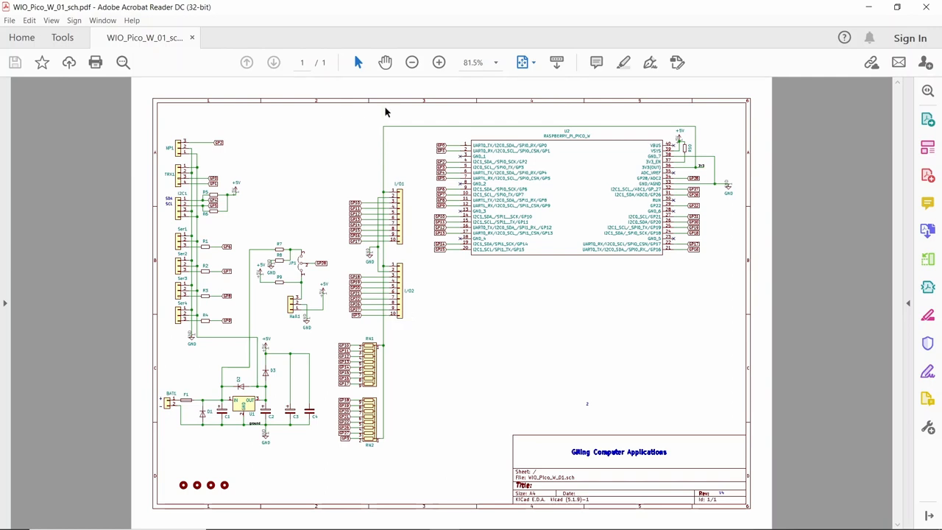
mouse_move(211, 399)
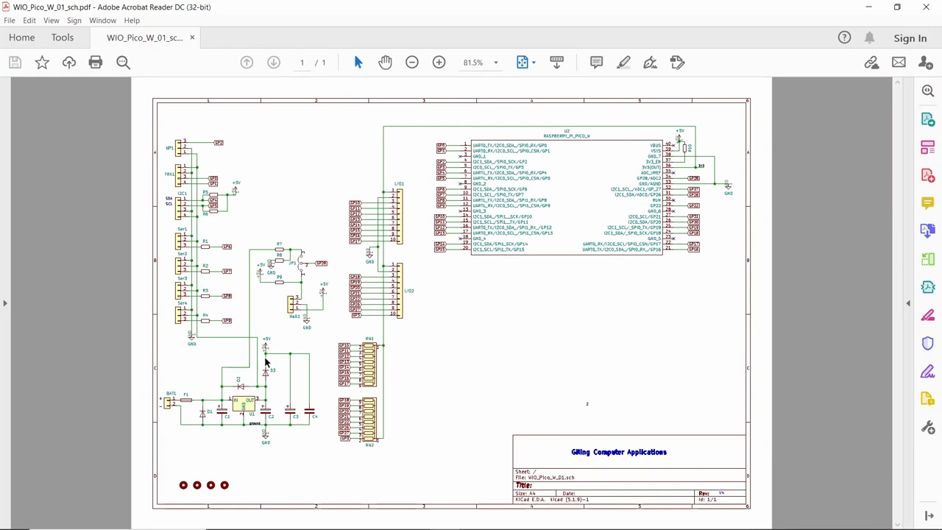
mouse_move(237, 415)
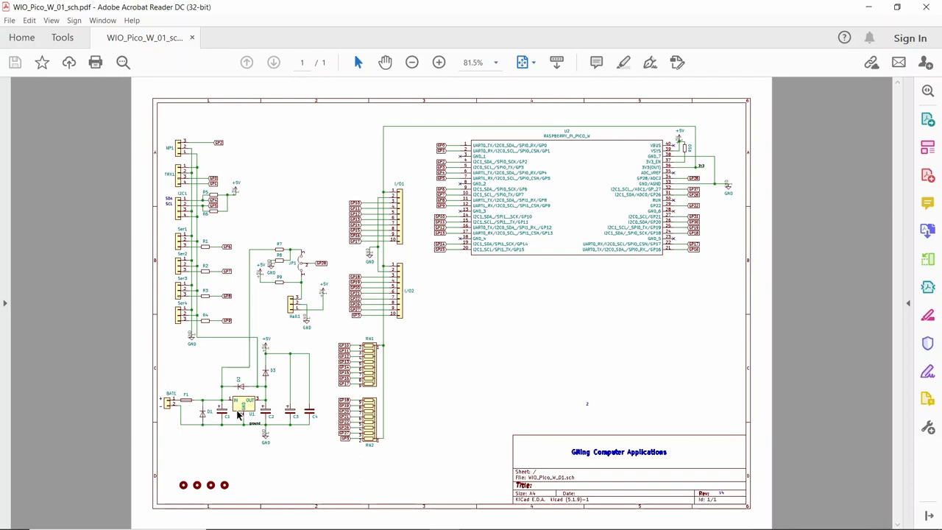
mouse_move(174, 240)
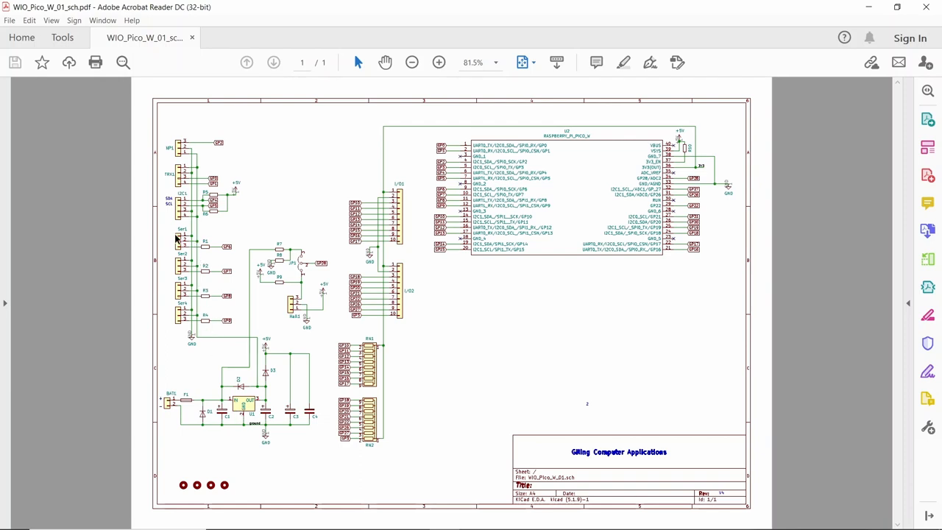
mouse_move(195, 232)
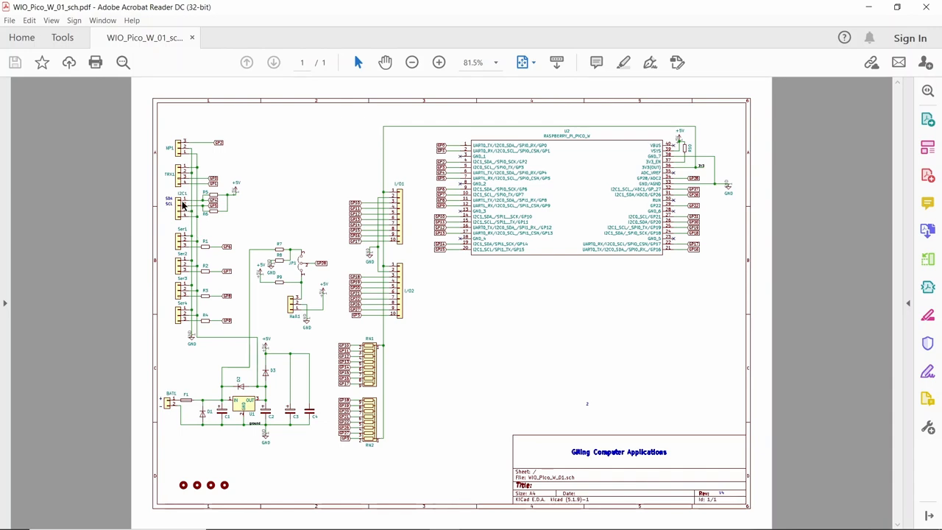
mouse_move(173, 210)
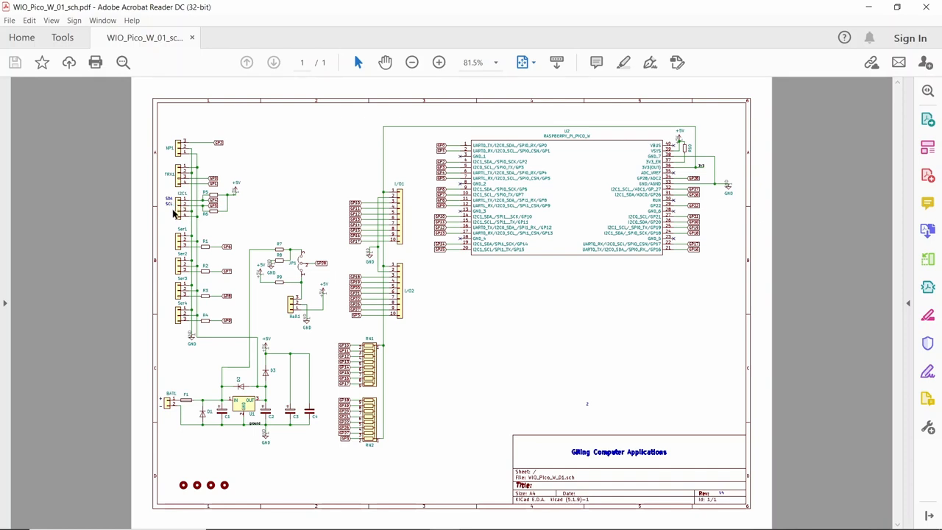
mouse_move(349, 155)
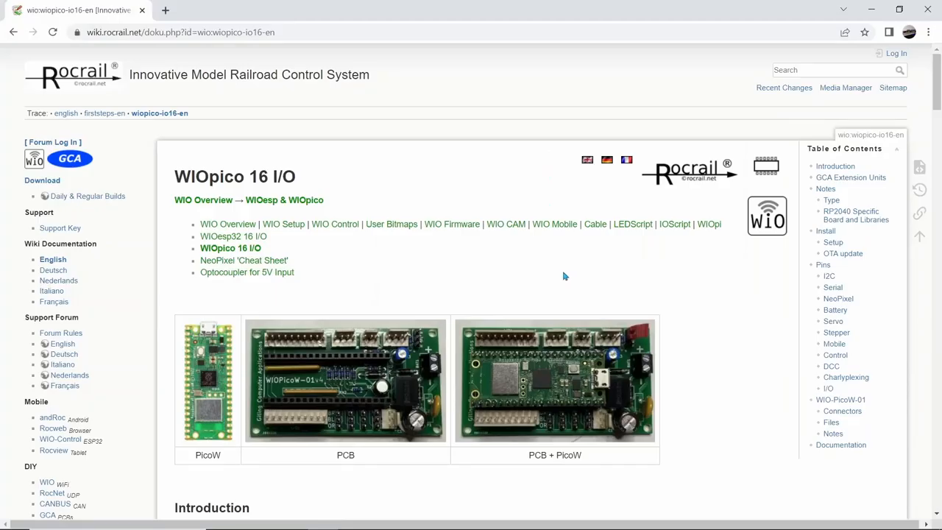
mouse_move(535, 277)
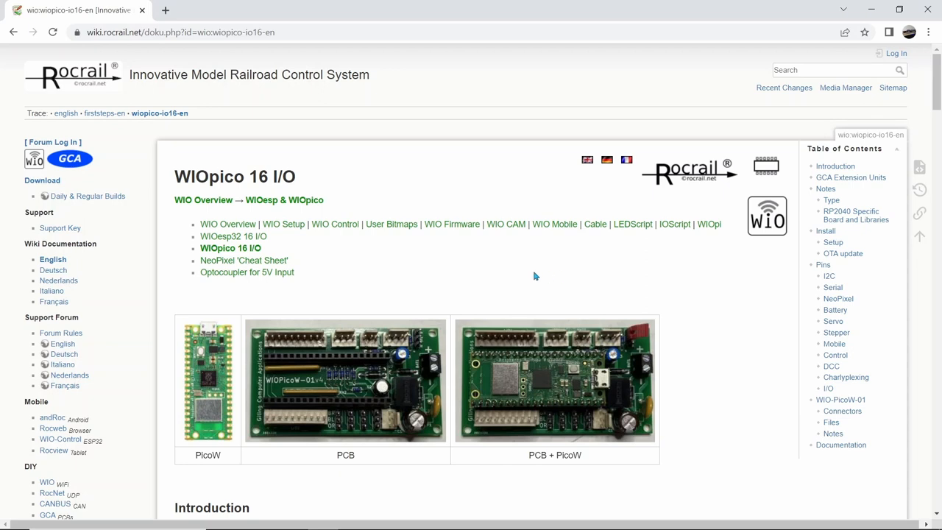
mouse_move(460, 278)
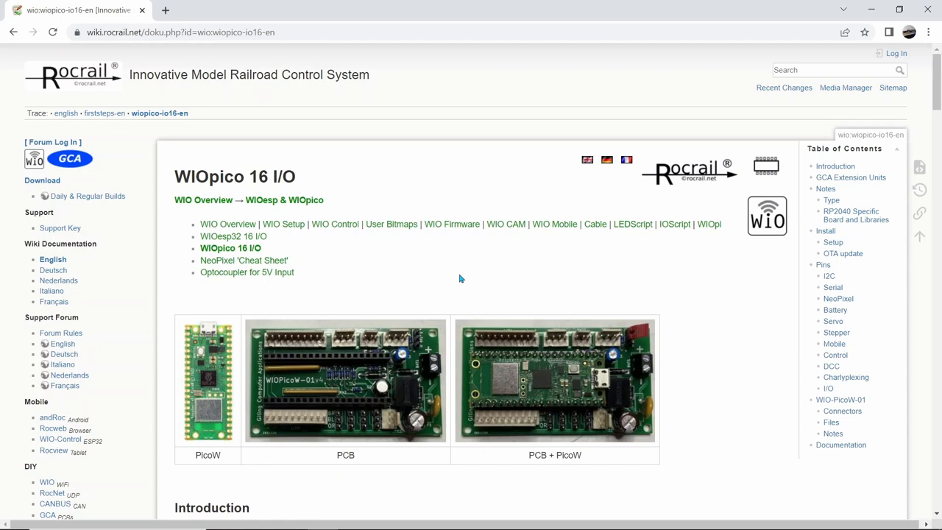
mouse_move(418, 322)
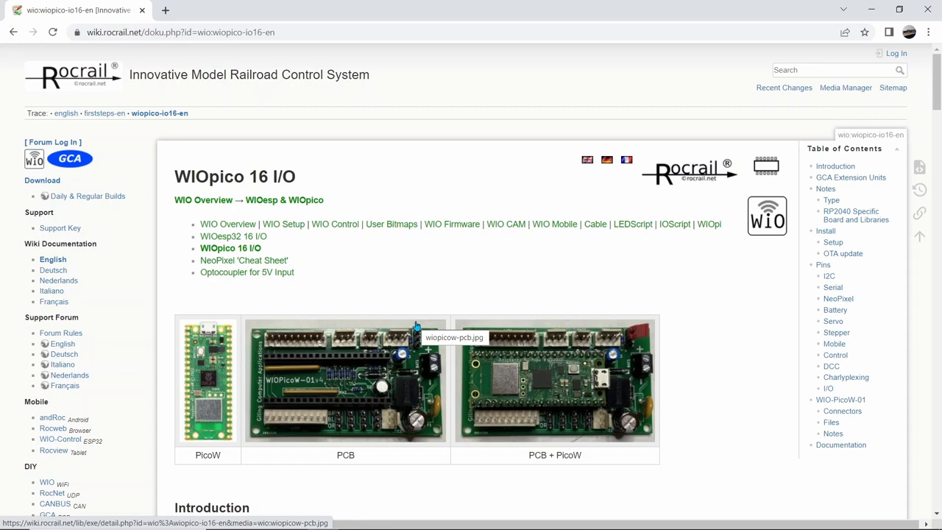
mouse_move(619, 181)
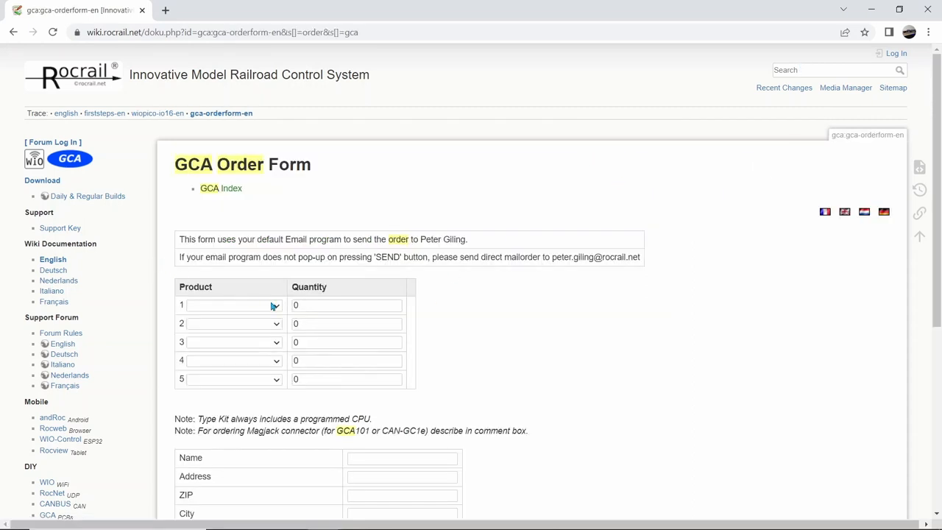
left_click(230, 305)
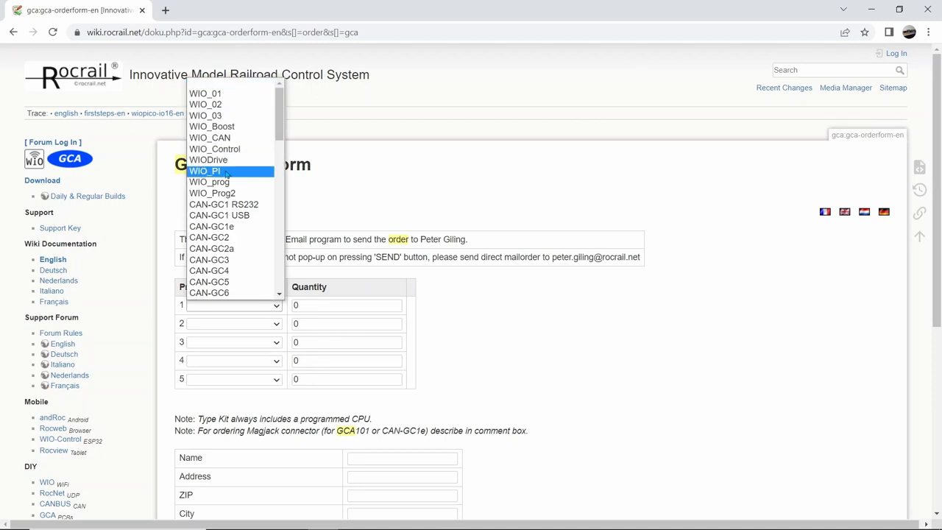
mouse_move(251, 165)
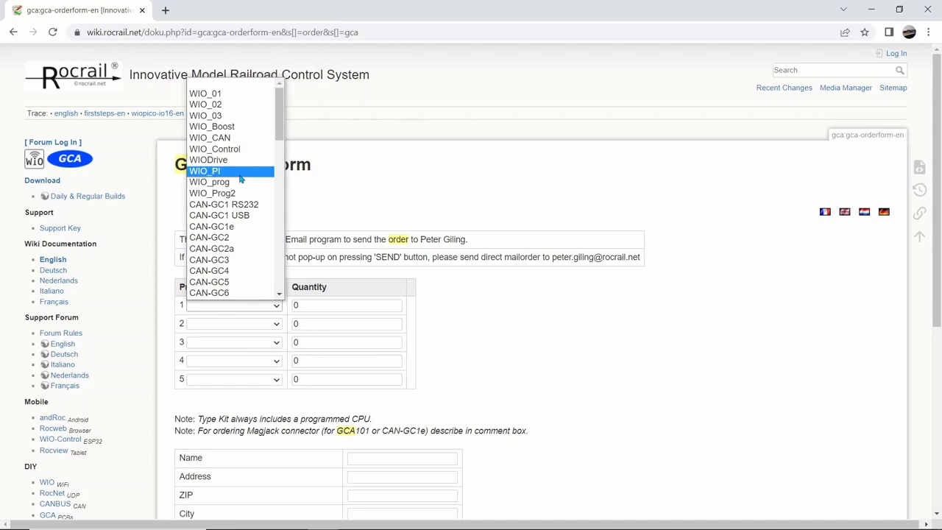
left_click(366, 172)
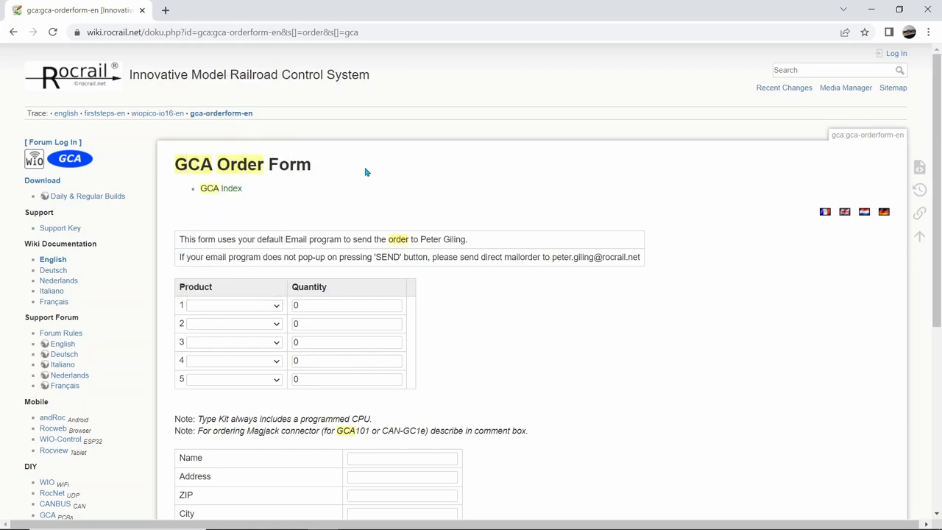